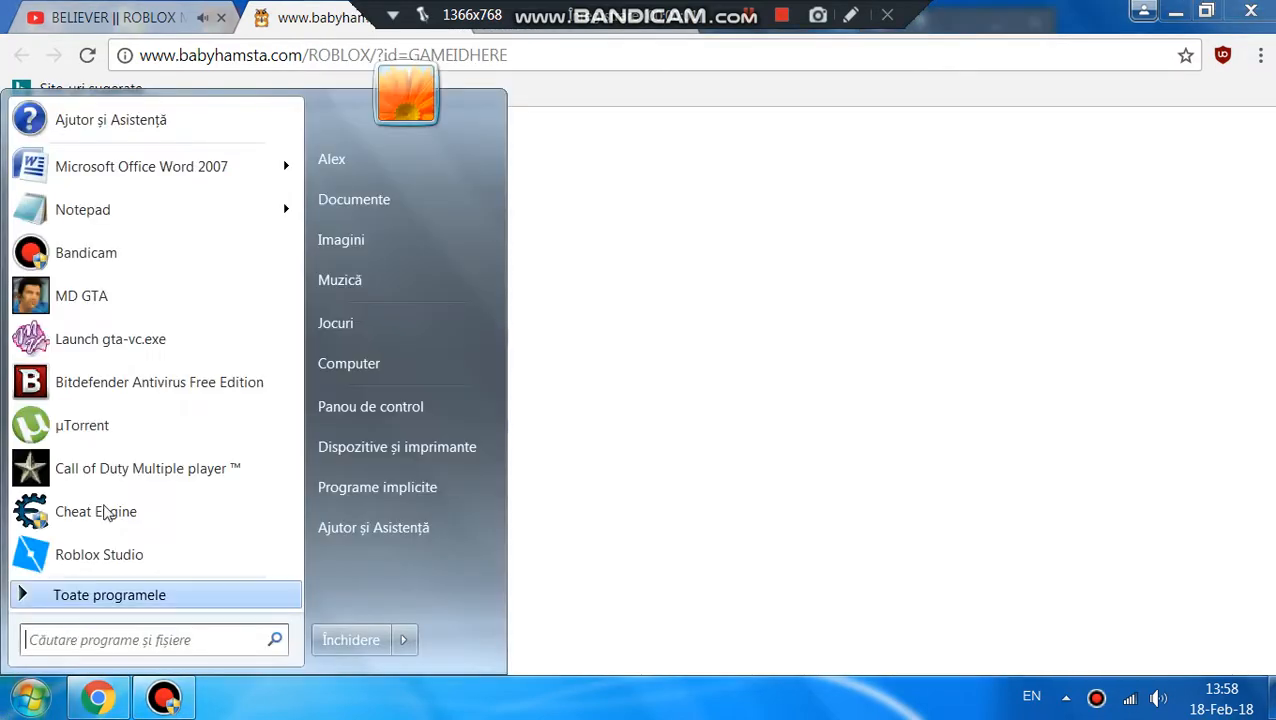
mouse_move(115, 209)
type("salu")
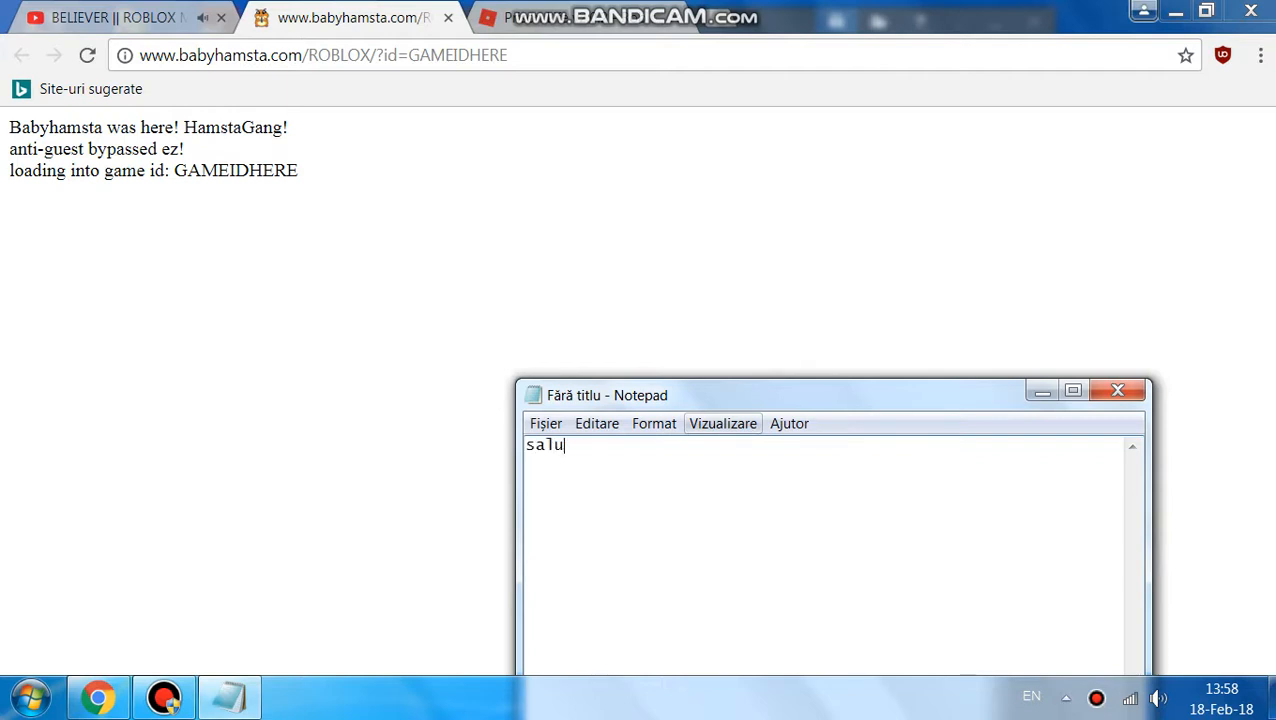
Type Romanian intro captions about showing how to join Roblox as a guest.
type("t fratilot as")
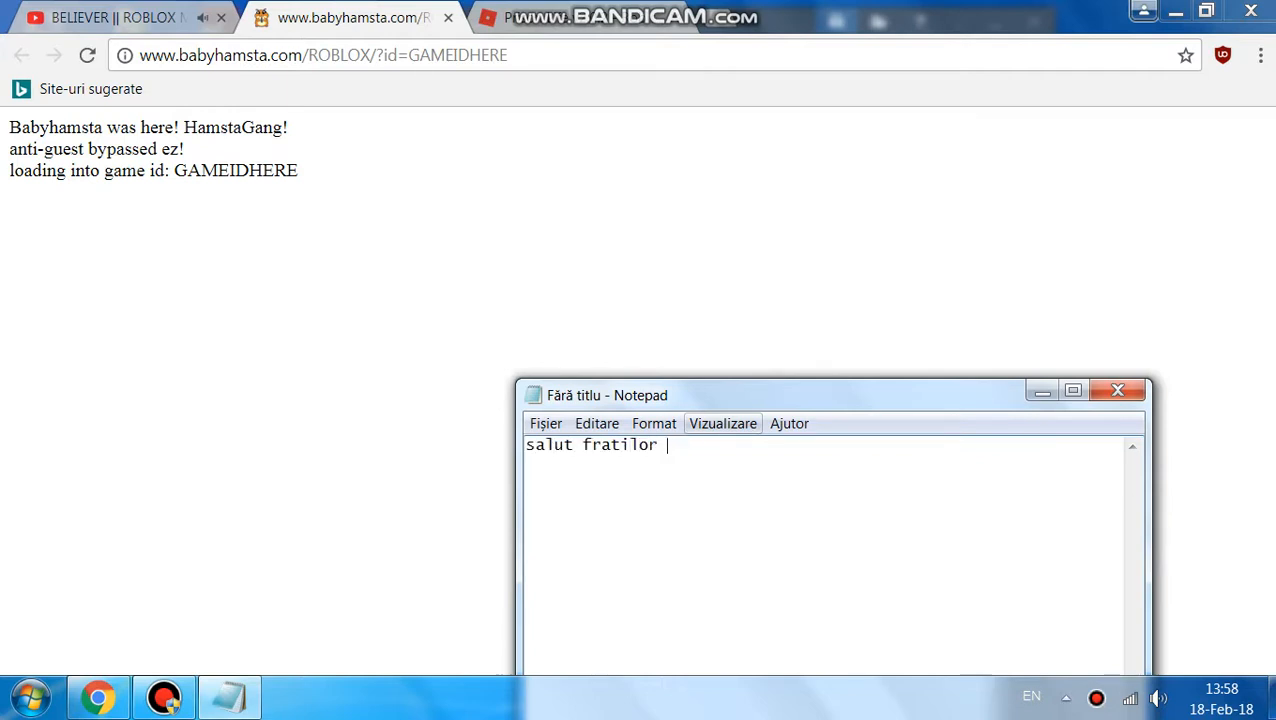
type("astazi o sa v")
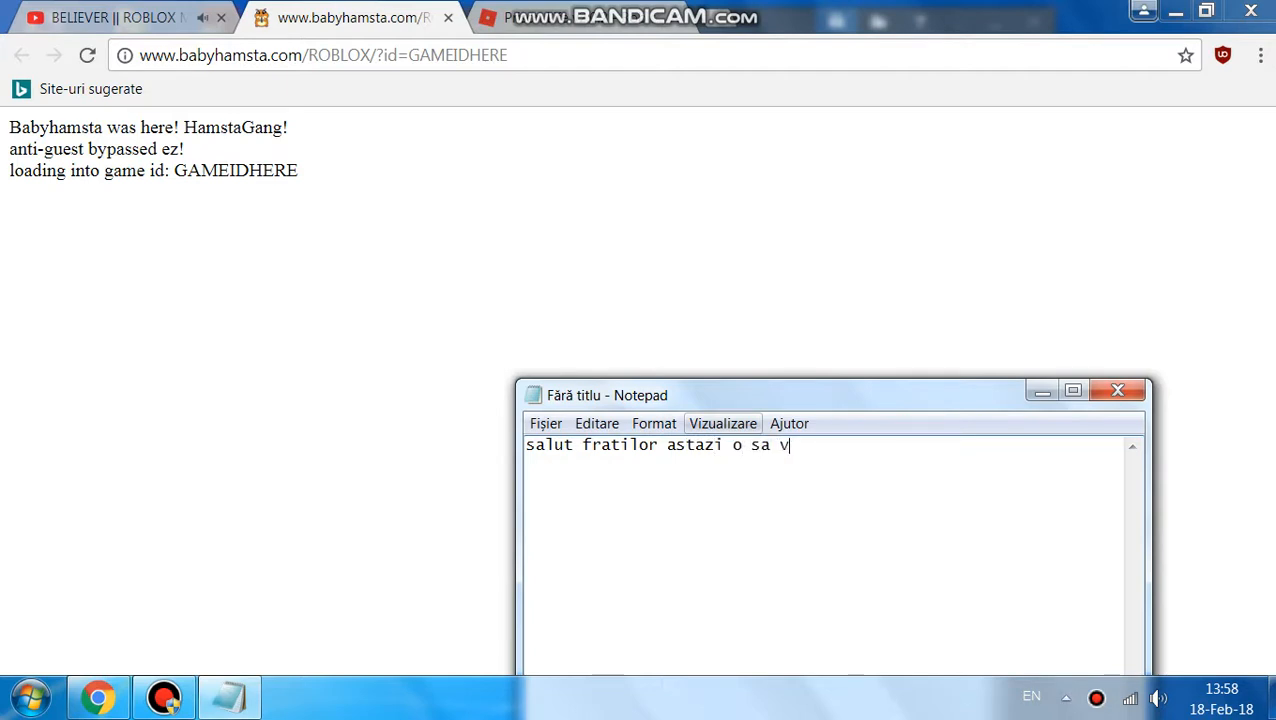
type("a prezint cum sa")
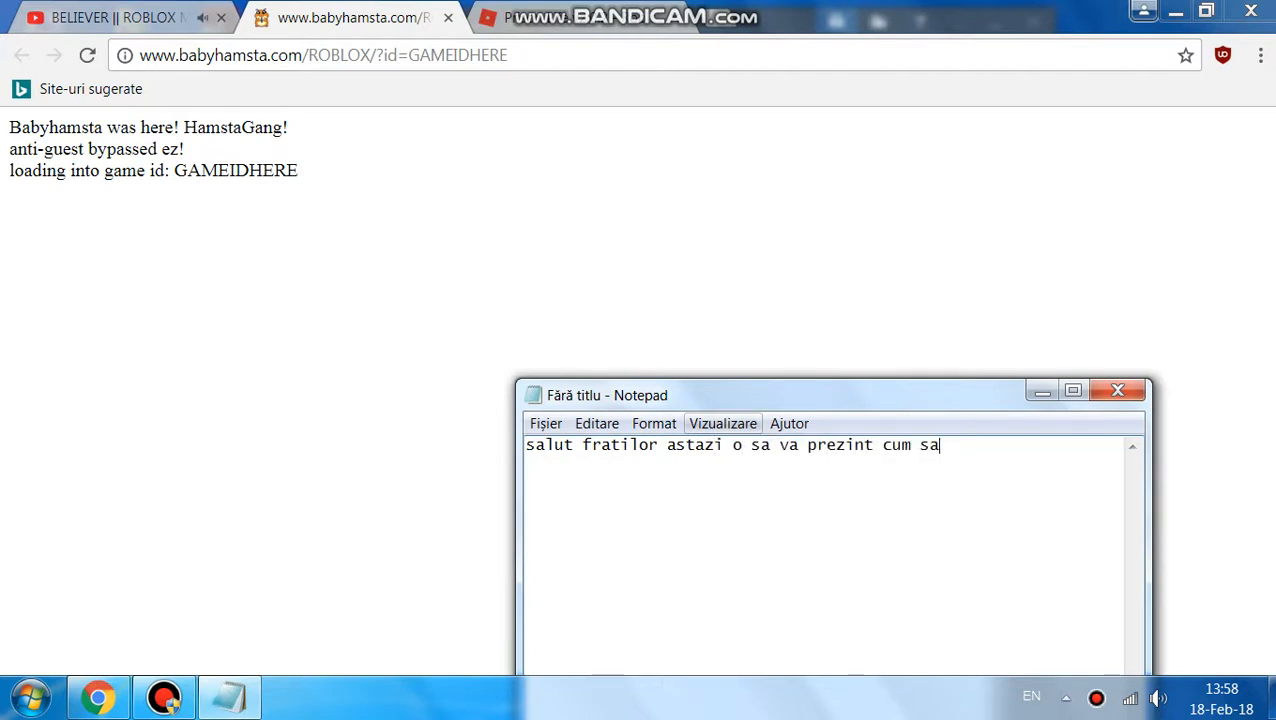
type("joci ca gu")
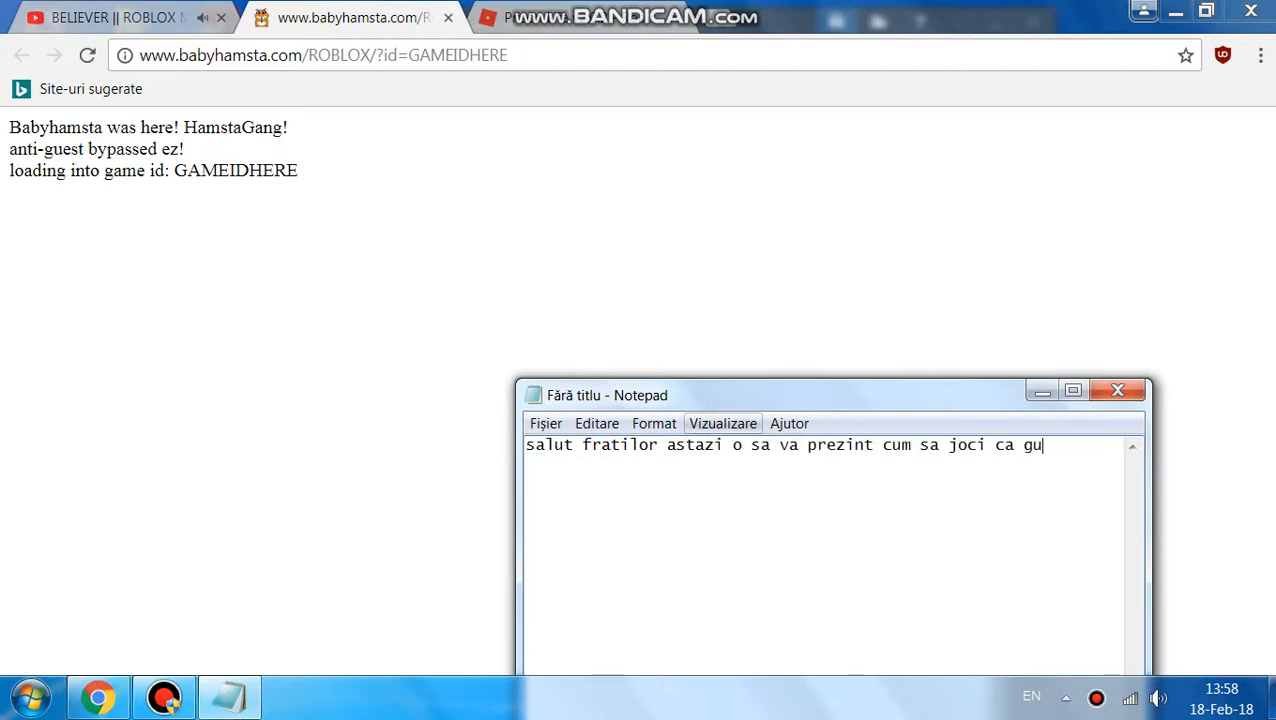
type("est in RO")
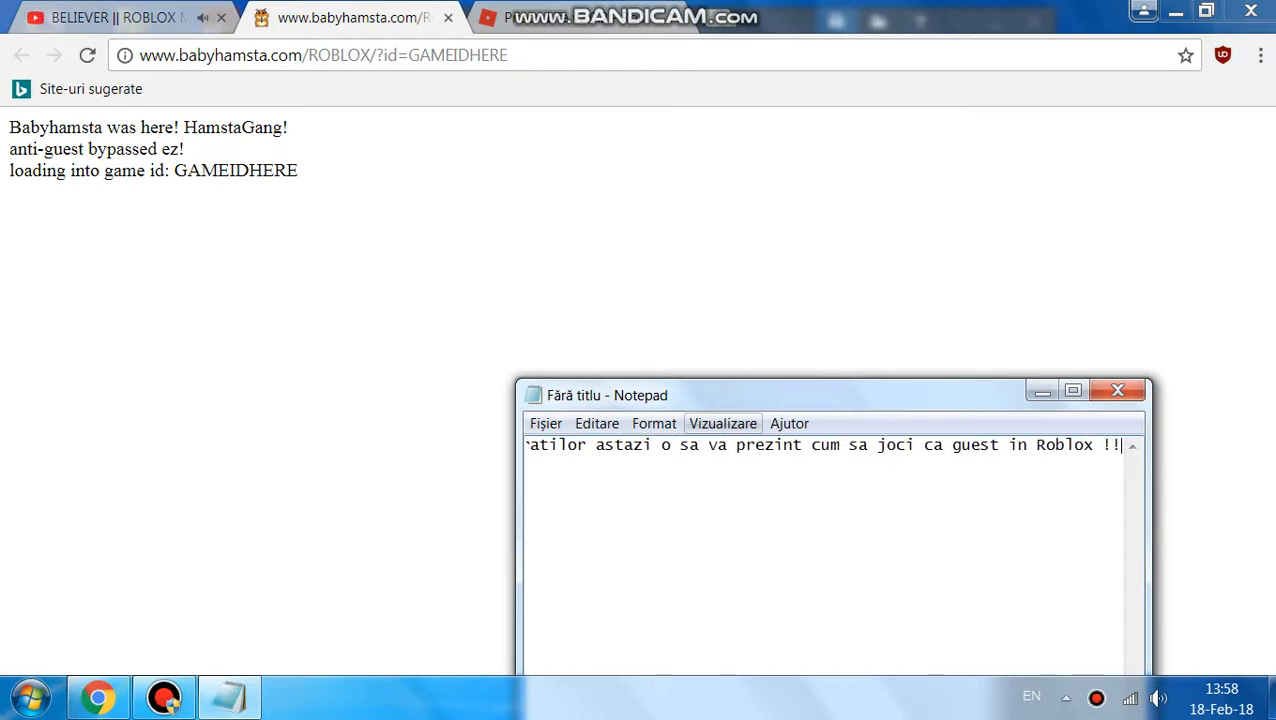
type("dupa cum s")
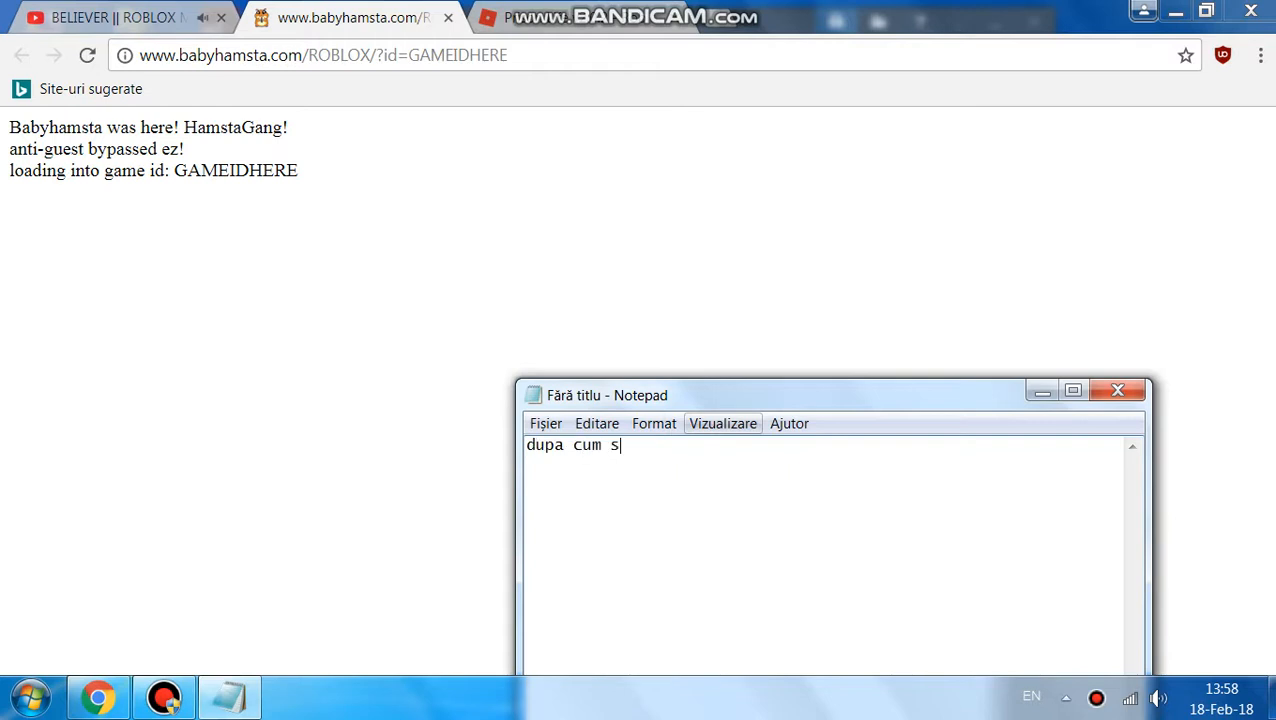
type("titi nu mai")
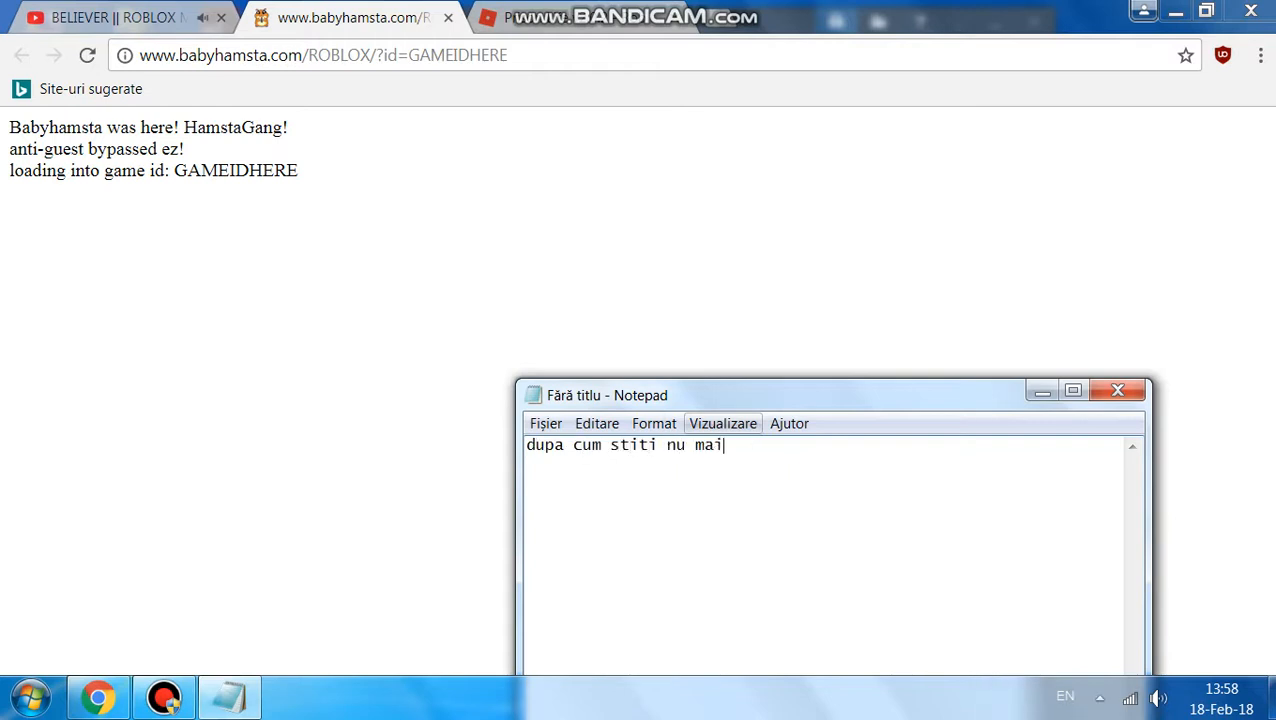
type("puteti fi")
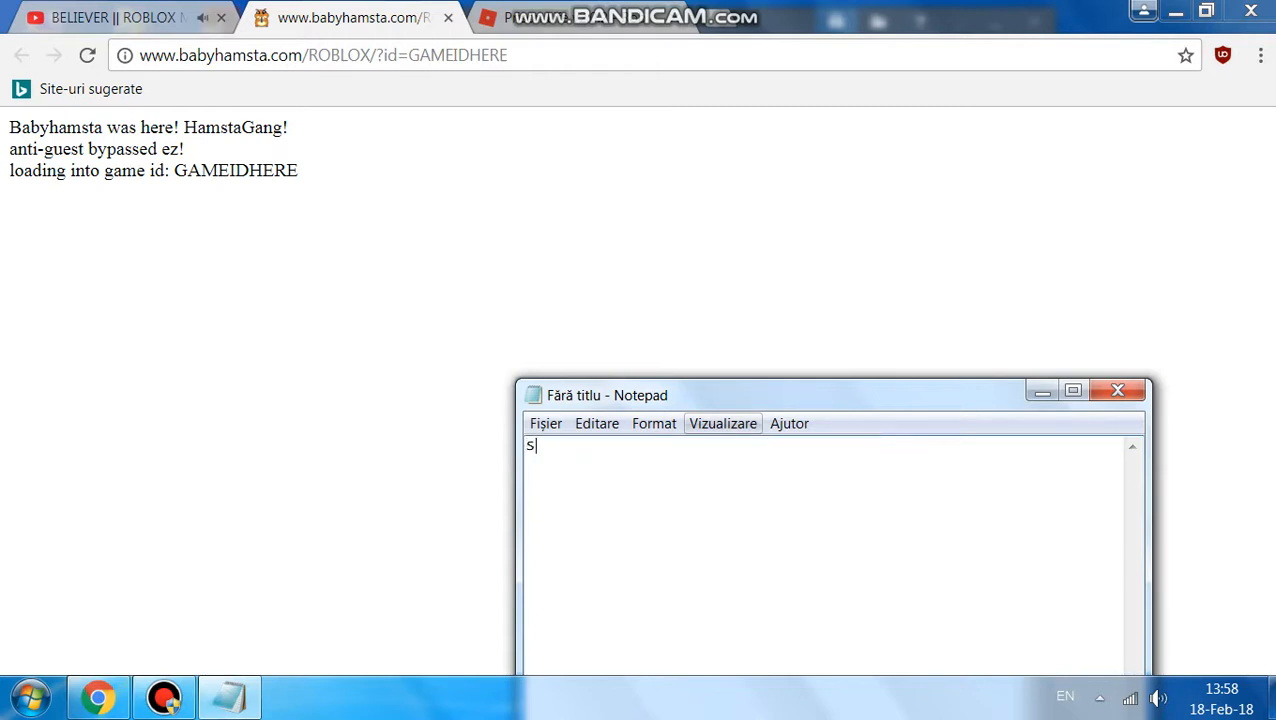
Type captions announcing a method to be guest and the site link in the description.
type("i am gasit o m")
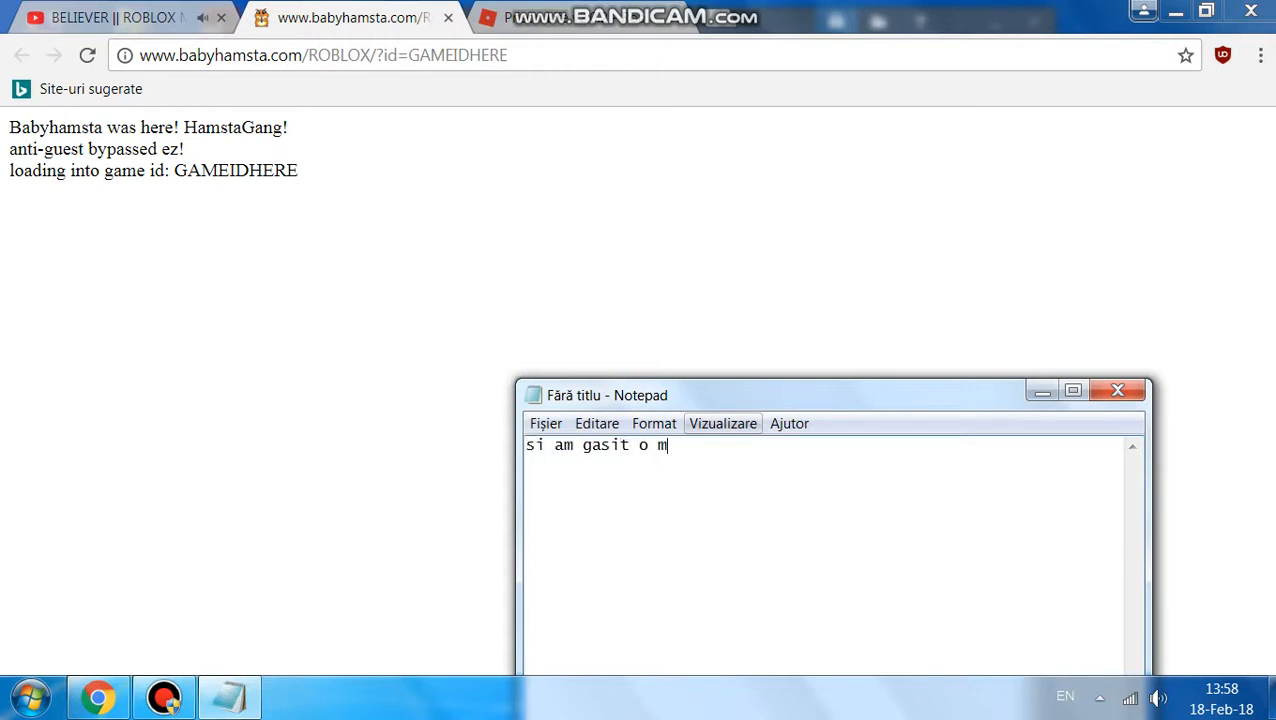
type("etoda cum p")
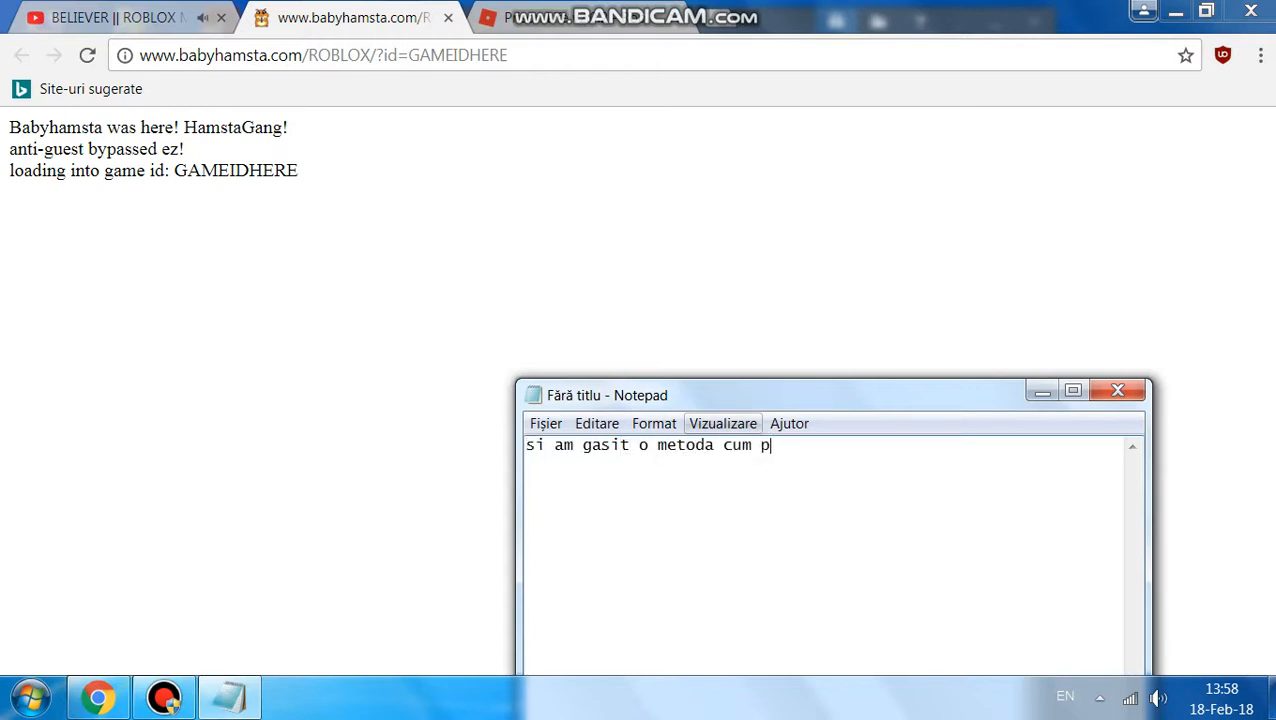
type("oti sa f")
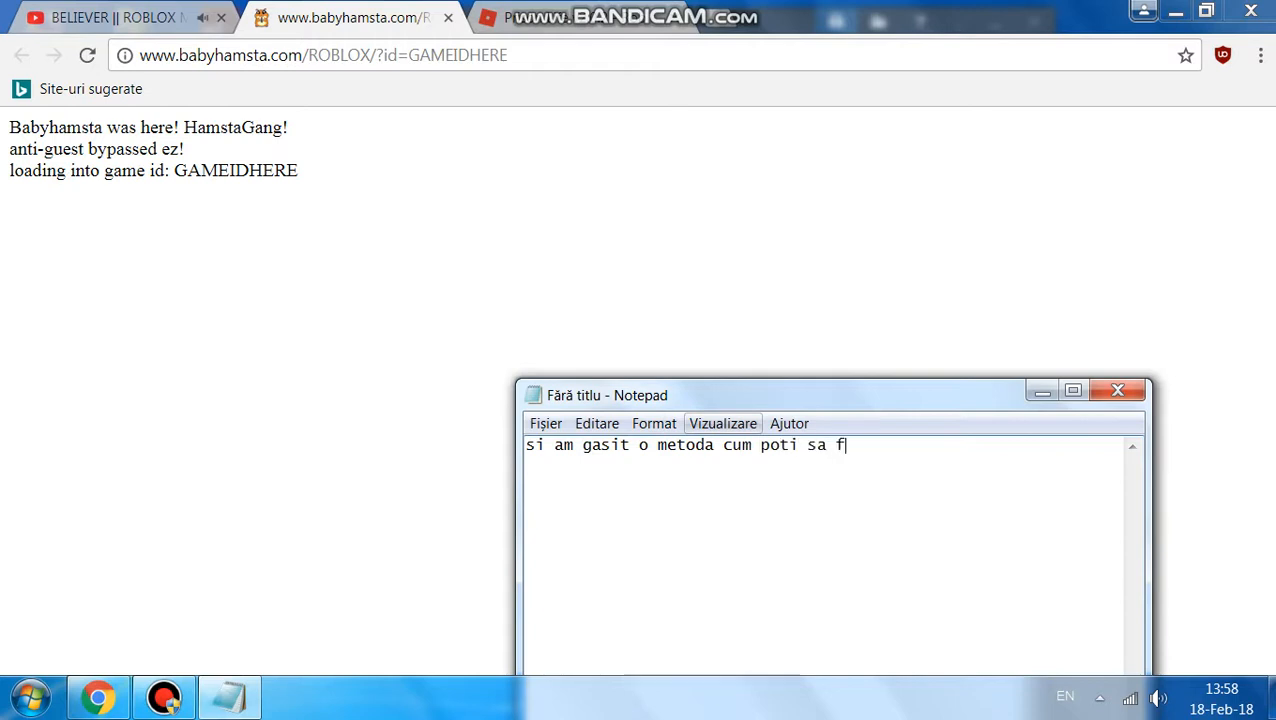
type("ii guest 11")
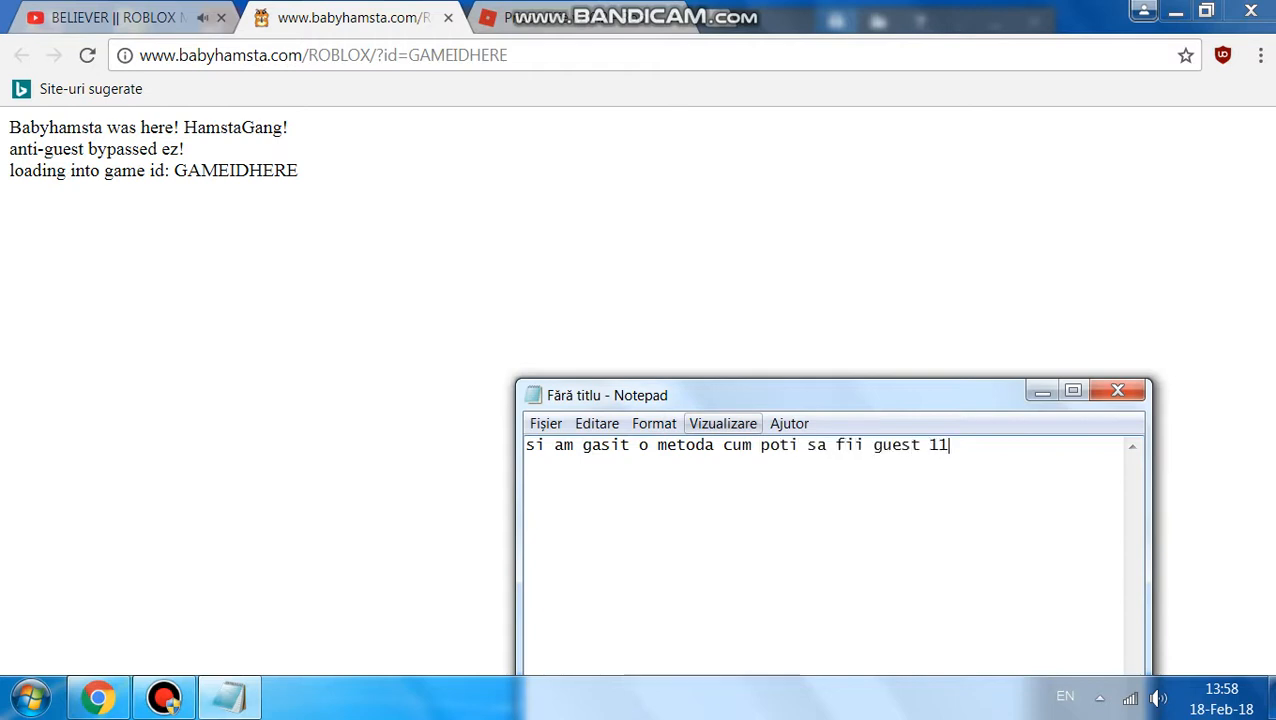
type("!!")
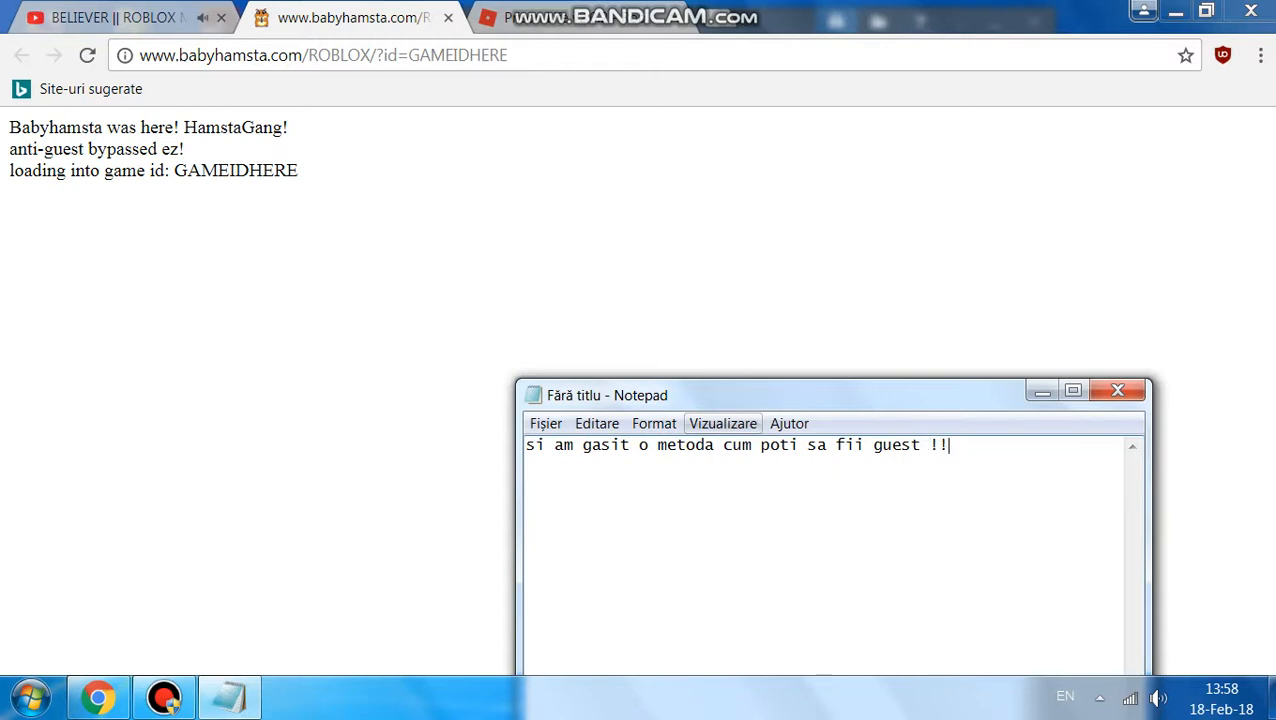
type("linkul")
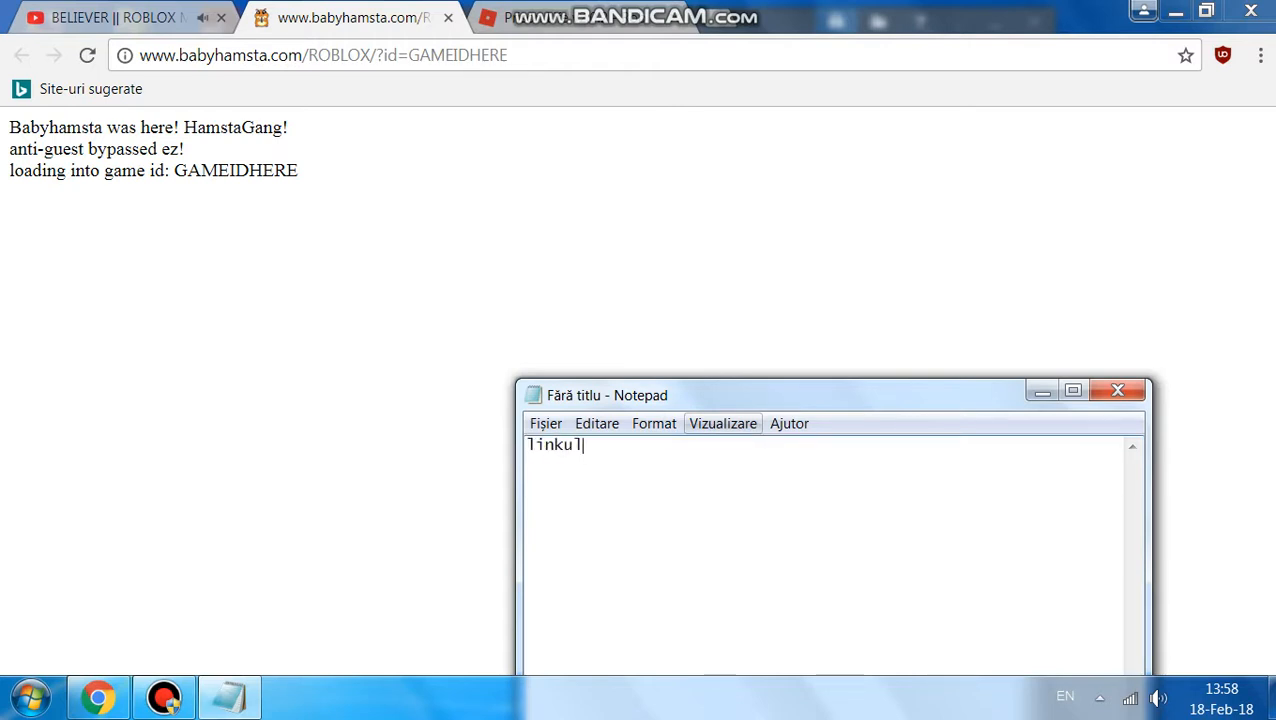
type("la site in de")
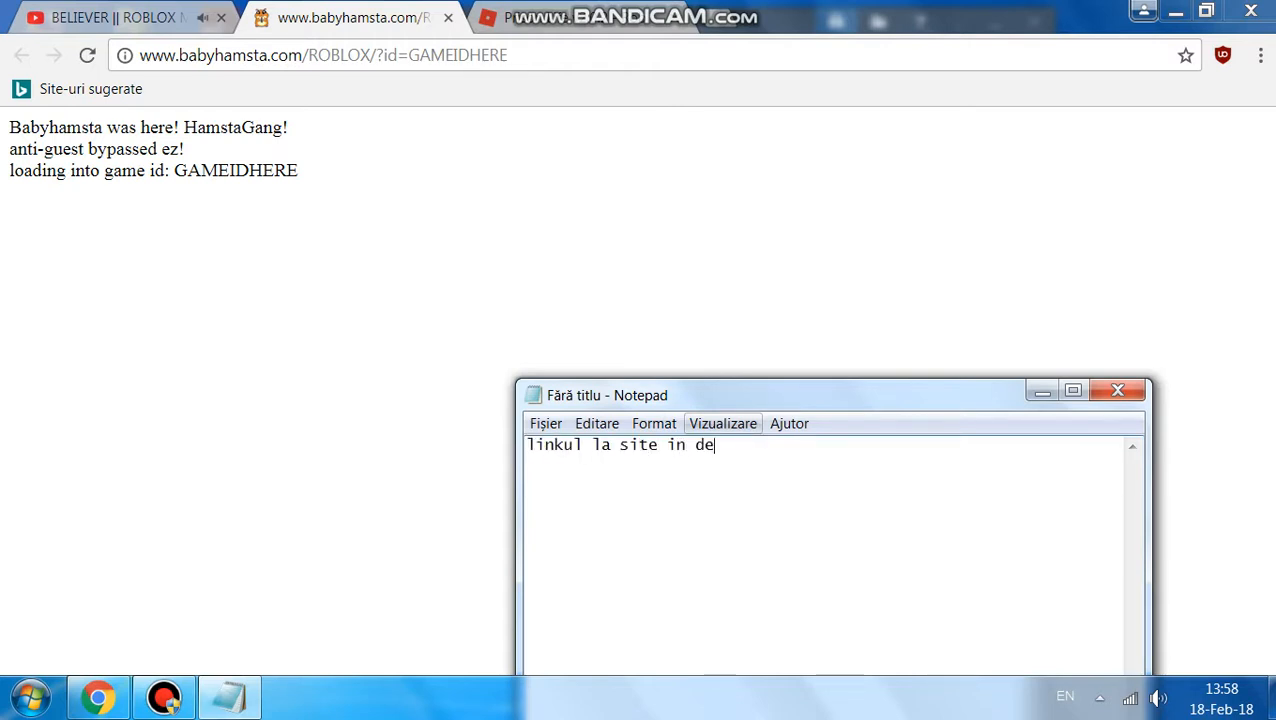
type("scriere")
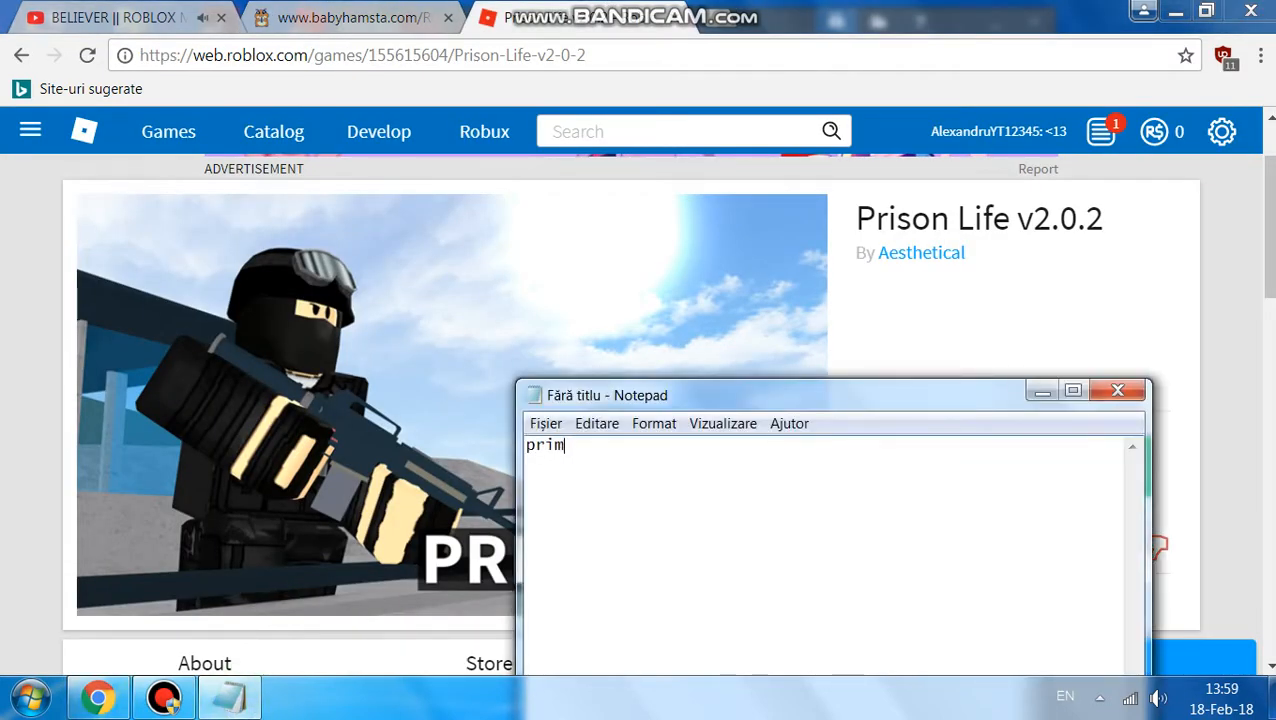
Type a caption about copying the minigame's ID, then right-click the Prison Life address.
type("a data copi")
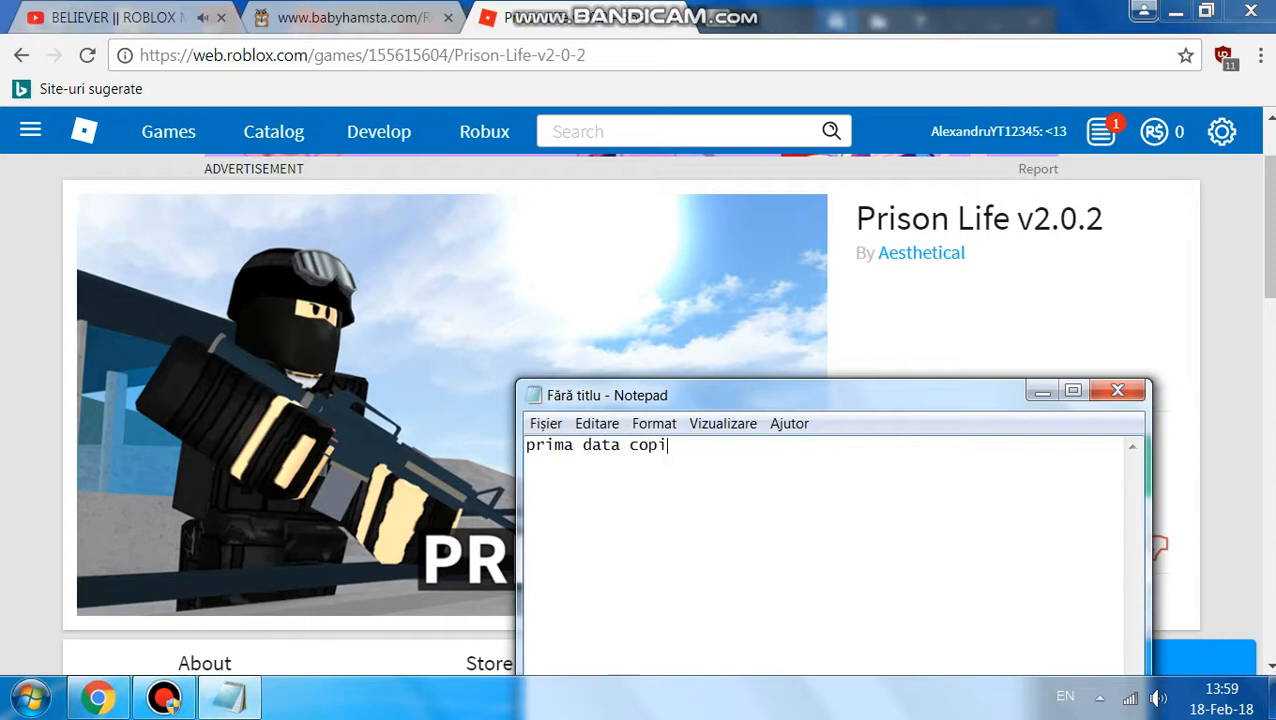
type("em id mii")
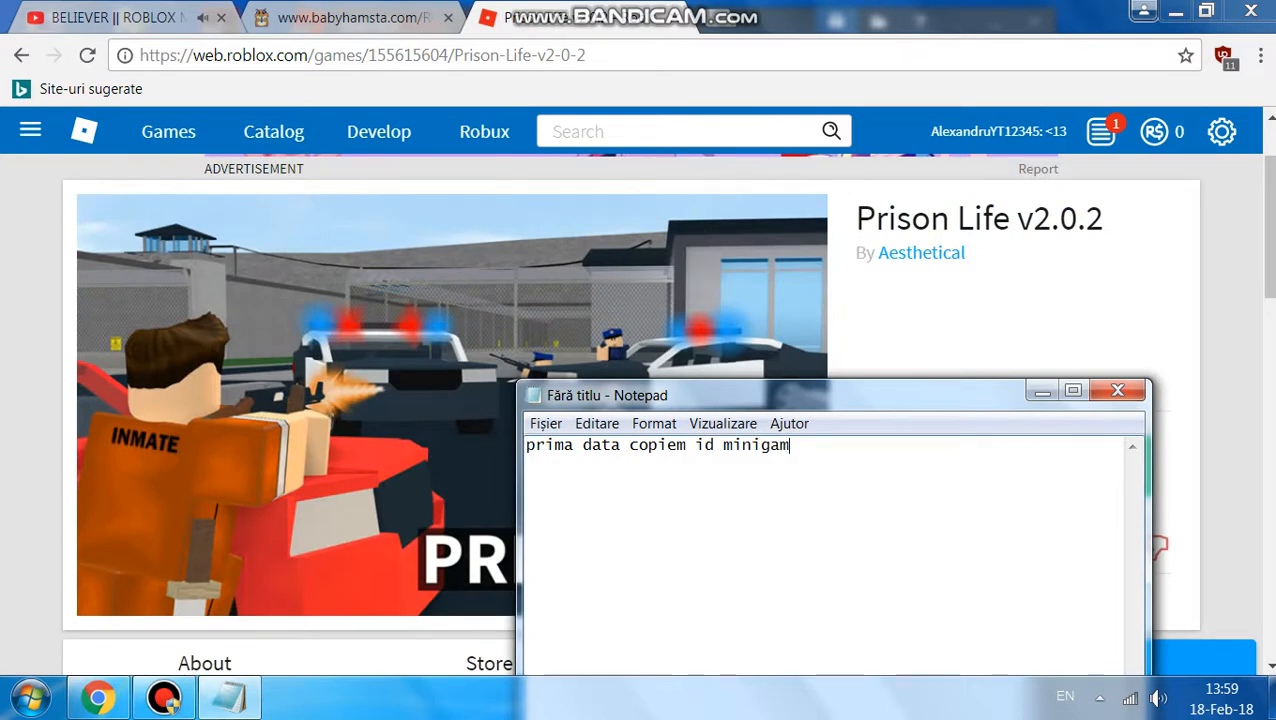
type("eului")
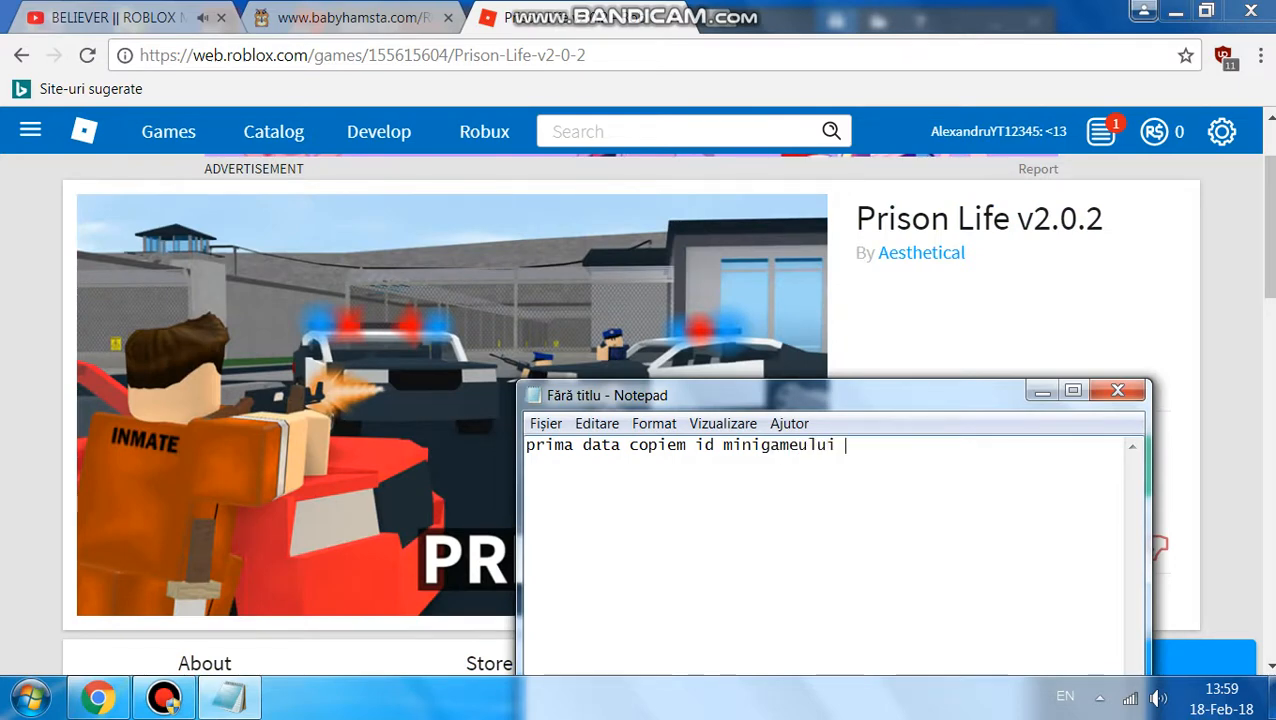
type("respectiv")
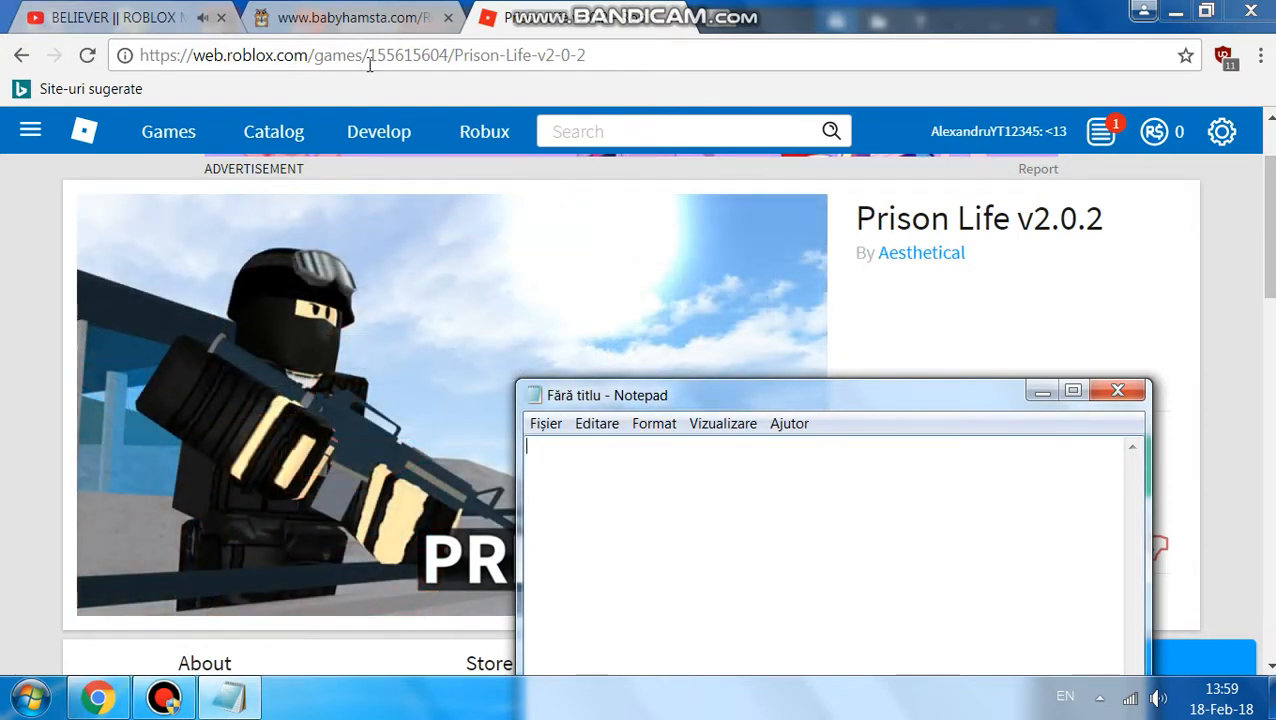
right_click(400, 55)
type("si in loc")
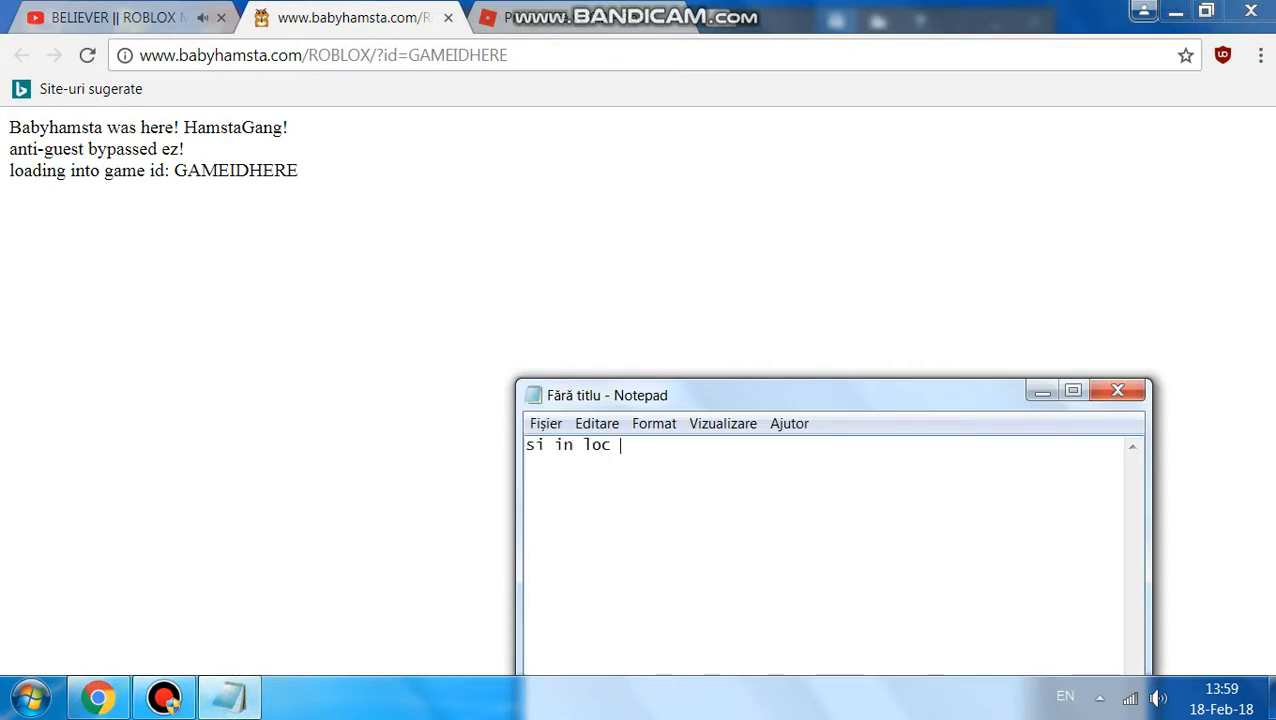
Add the caption 'si in loc de gameidhere punem id' and minimize Notepad.
type("de gameid")
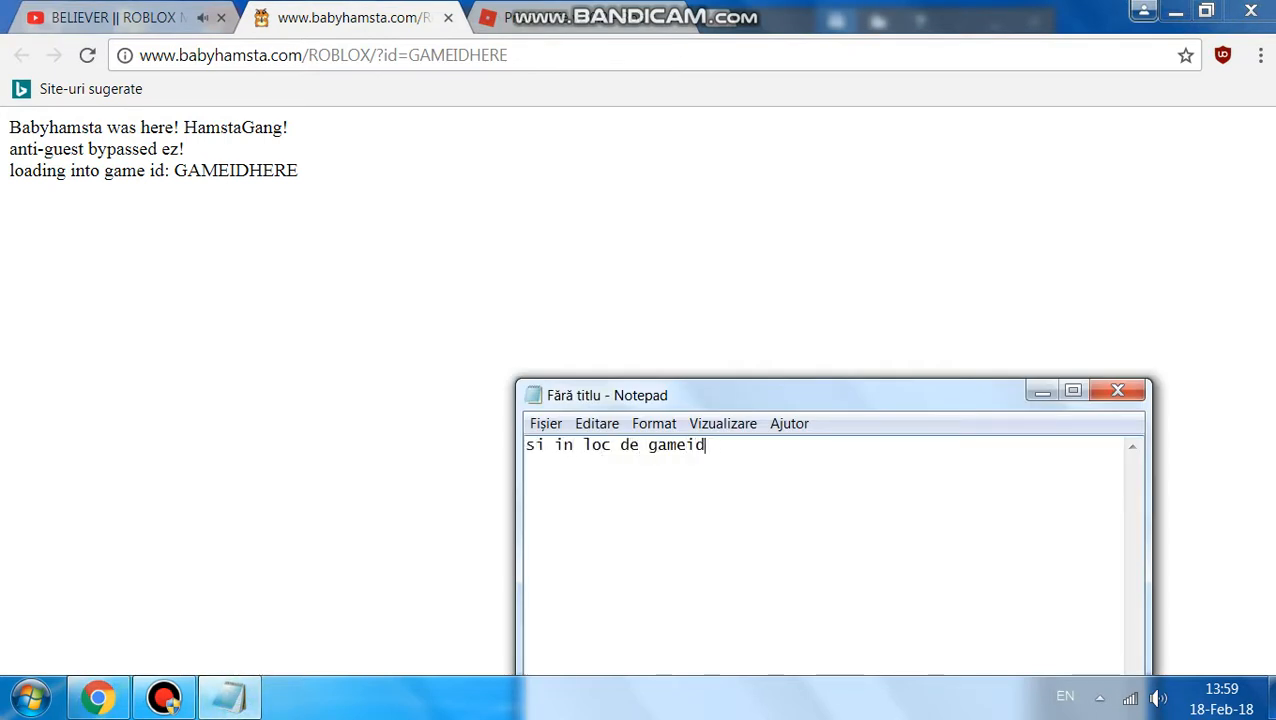
type("here punem id")
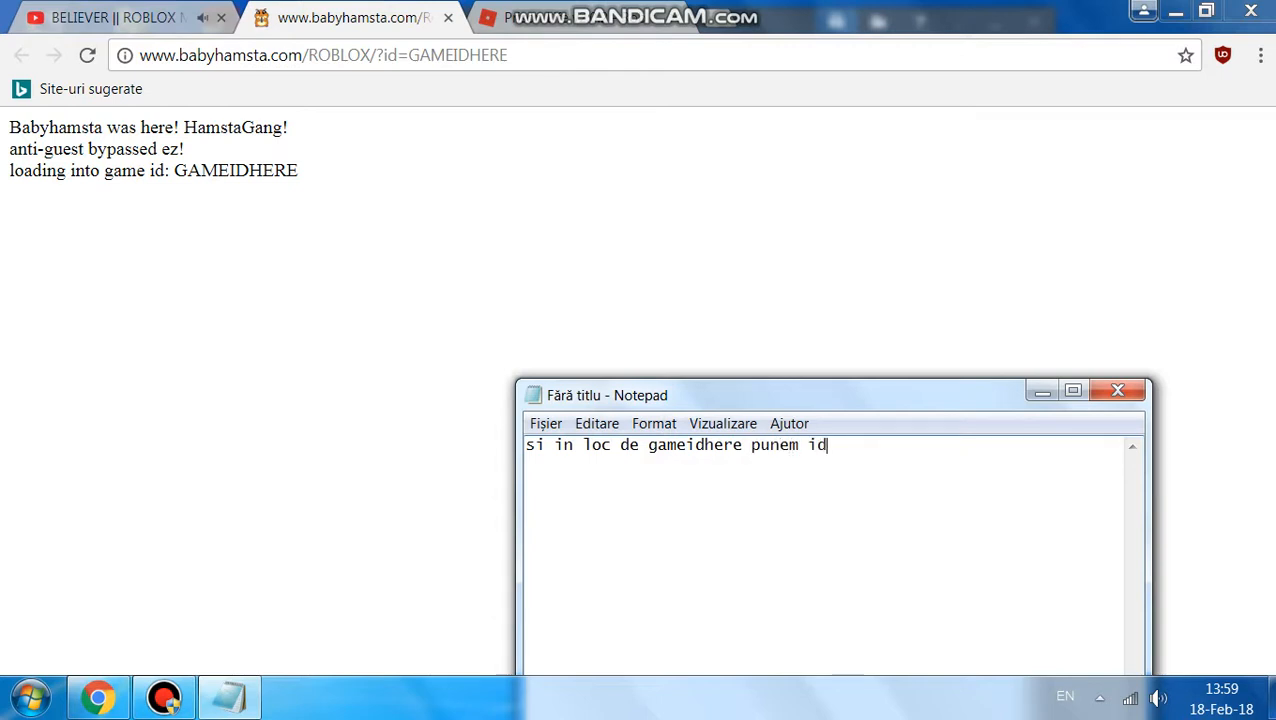
left_click(322, 55)
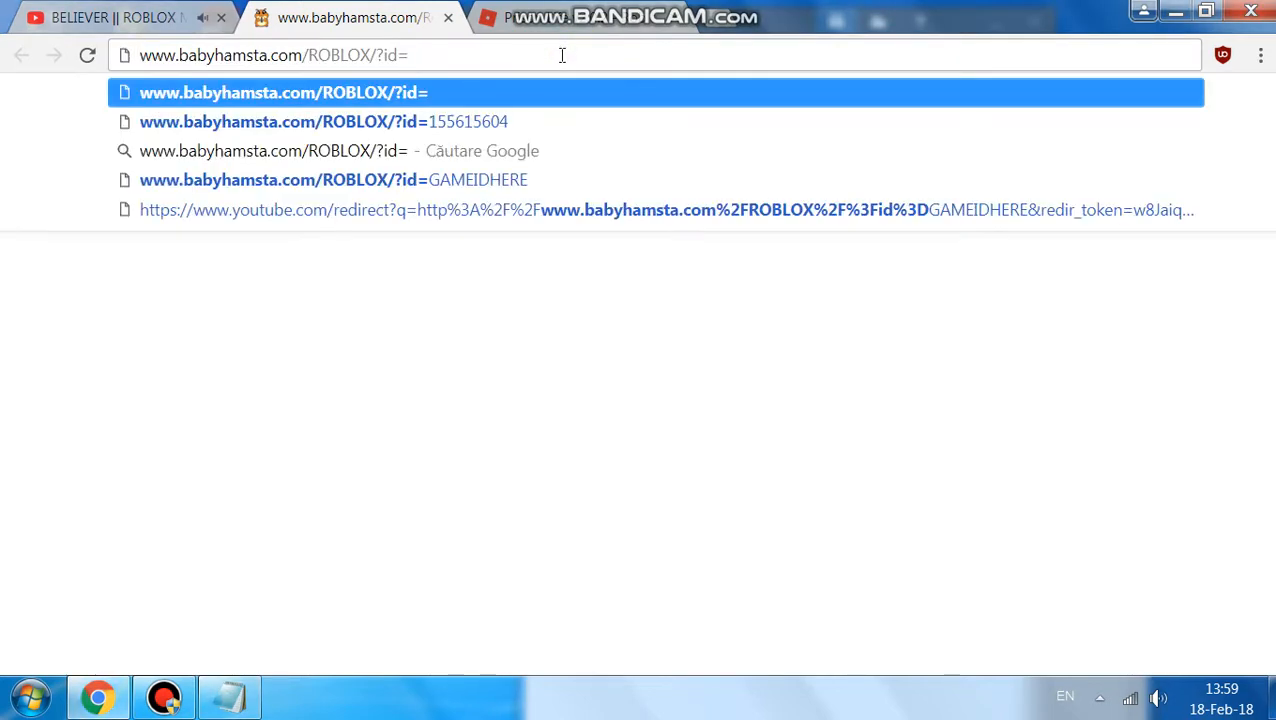
Load babyhamsta.com/ROBLOX/?id=155615604 and caption 'si se va deschide roblox' in Notepad.
left_click(323, 121)
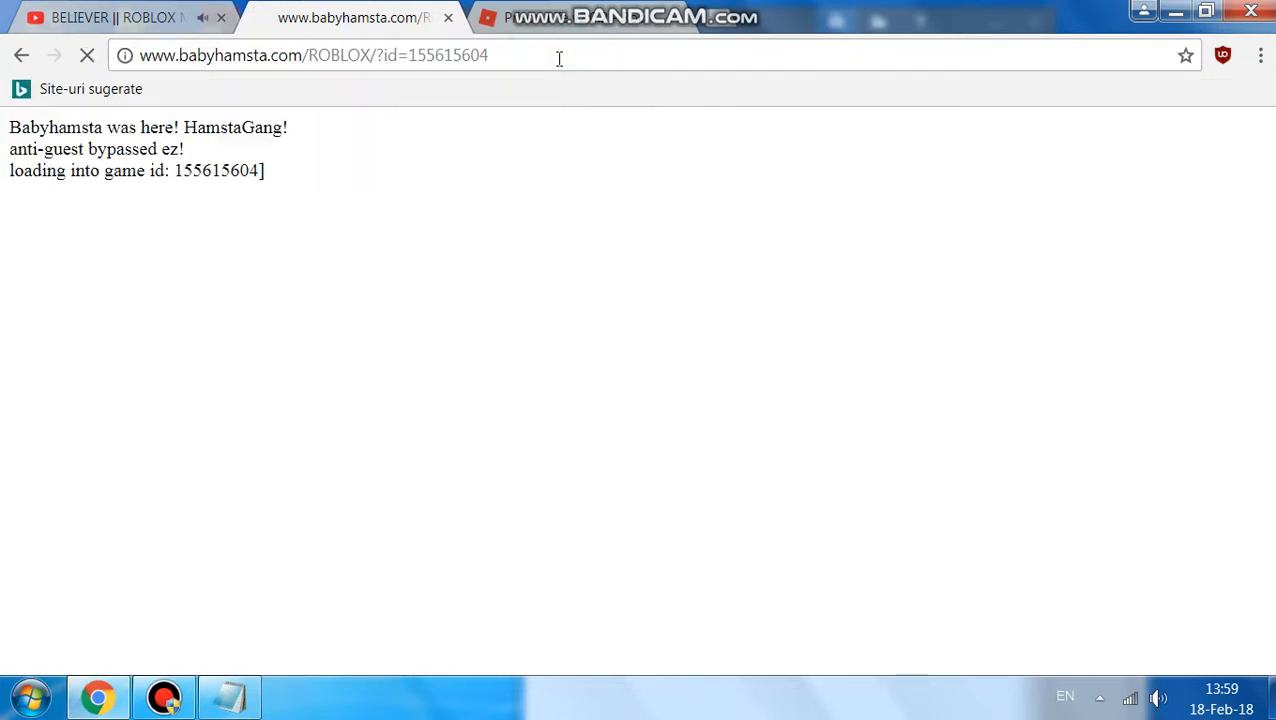
left_click(229, 697)
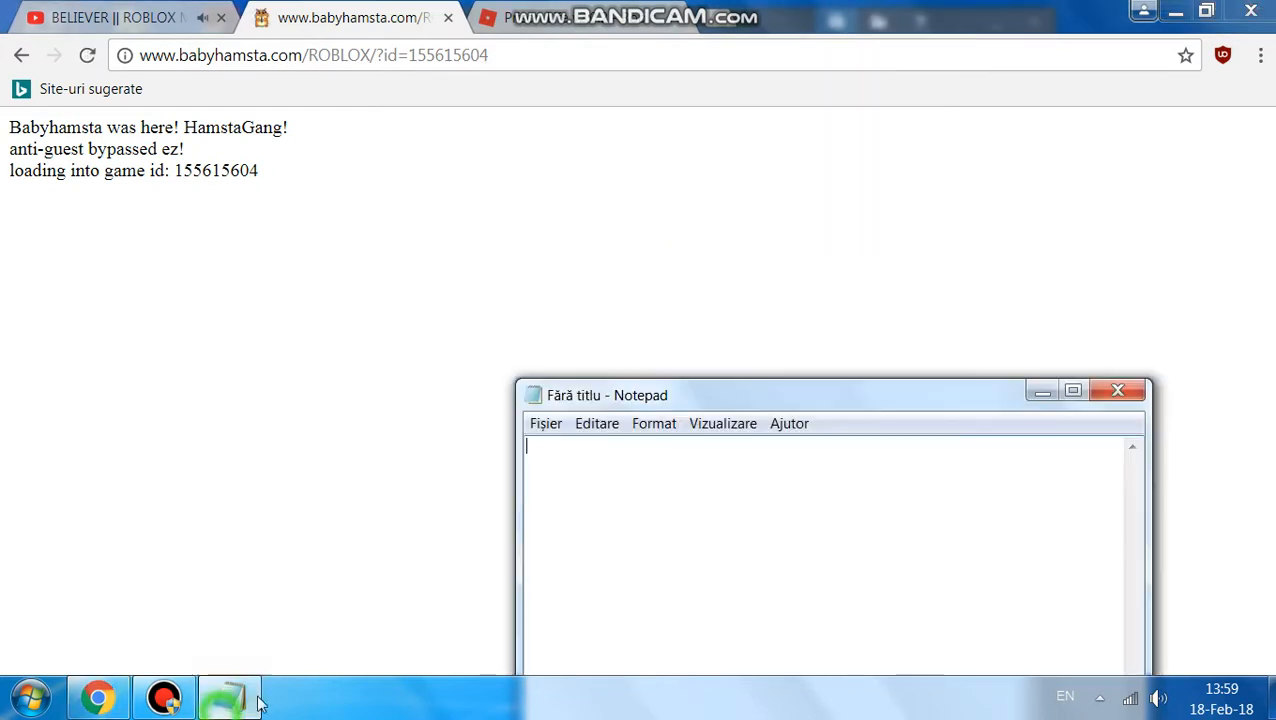
type("si se va de")
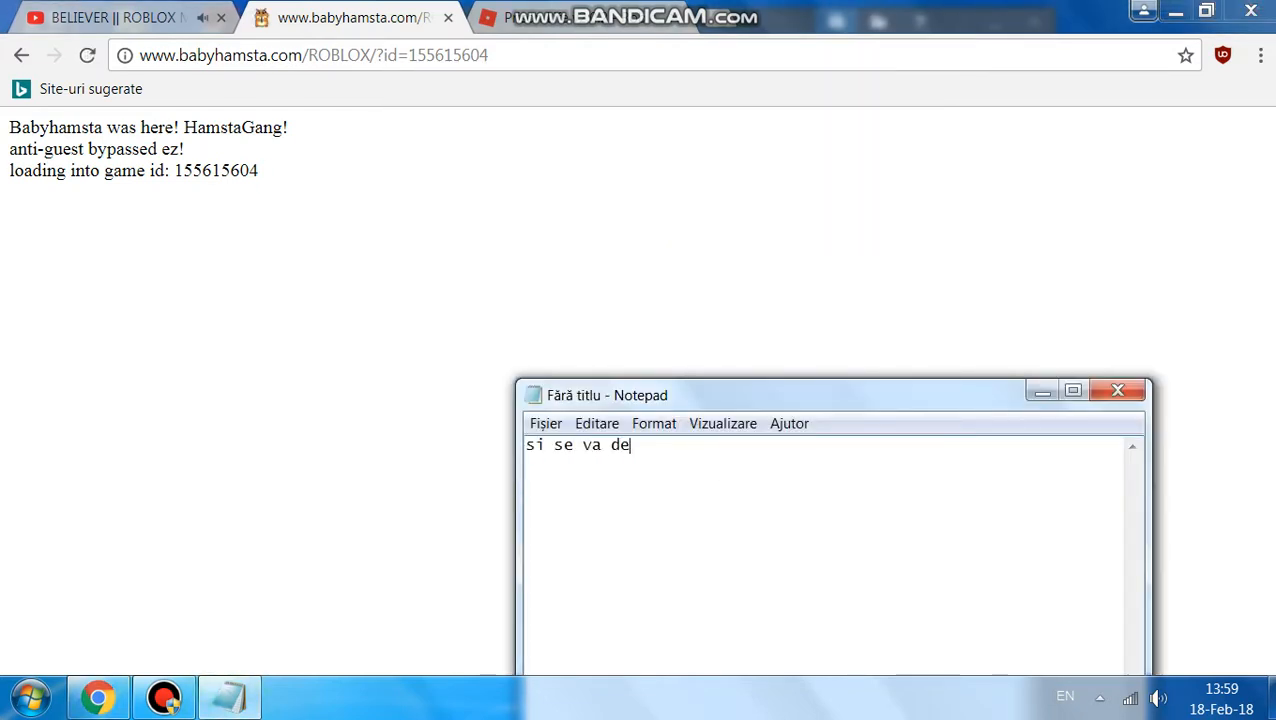
type("schide roblox")
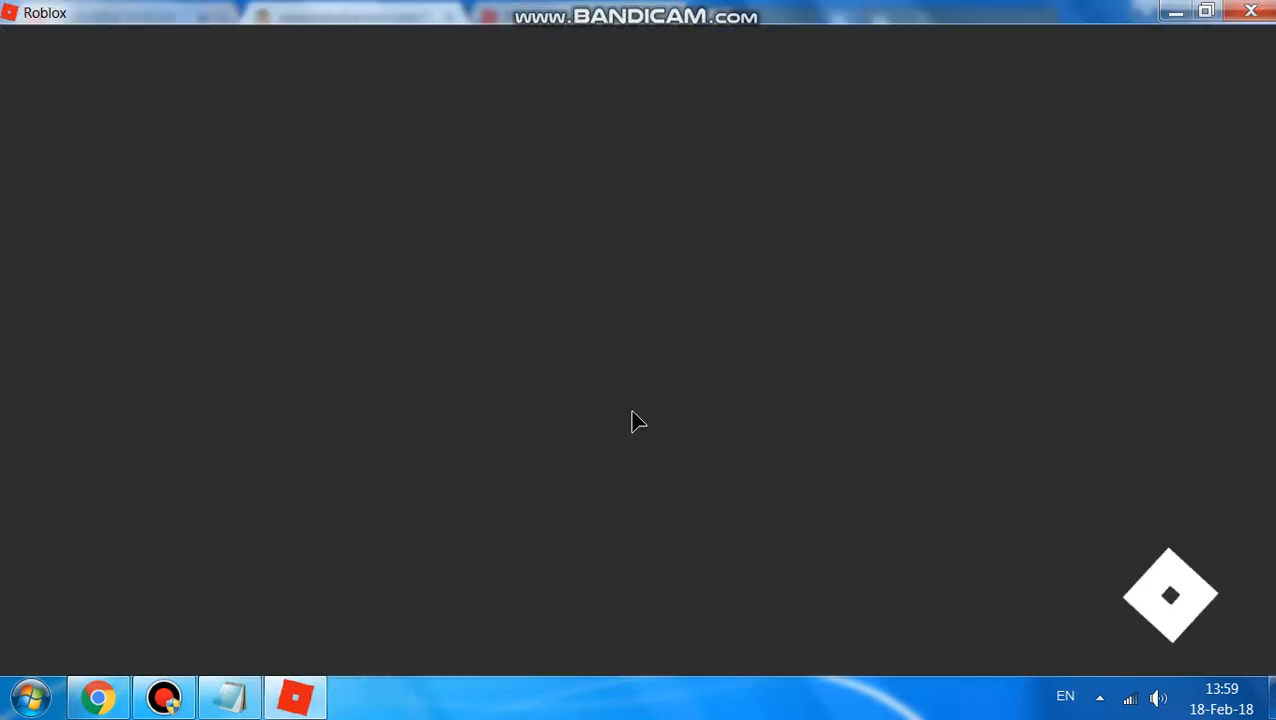
mouse_move(728, 327)
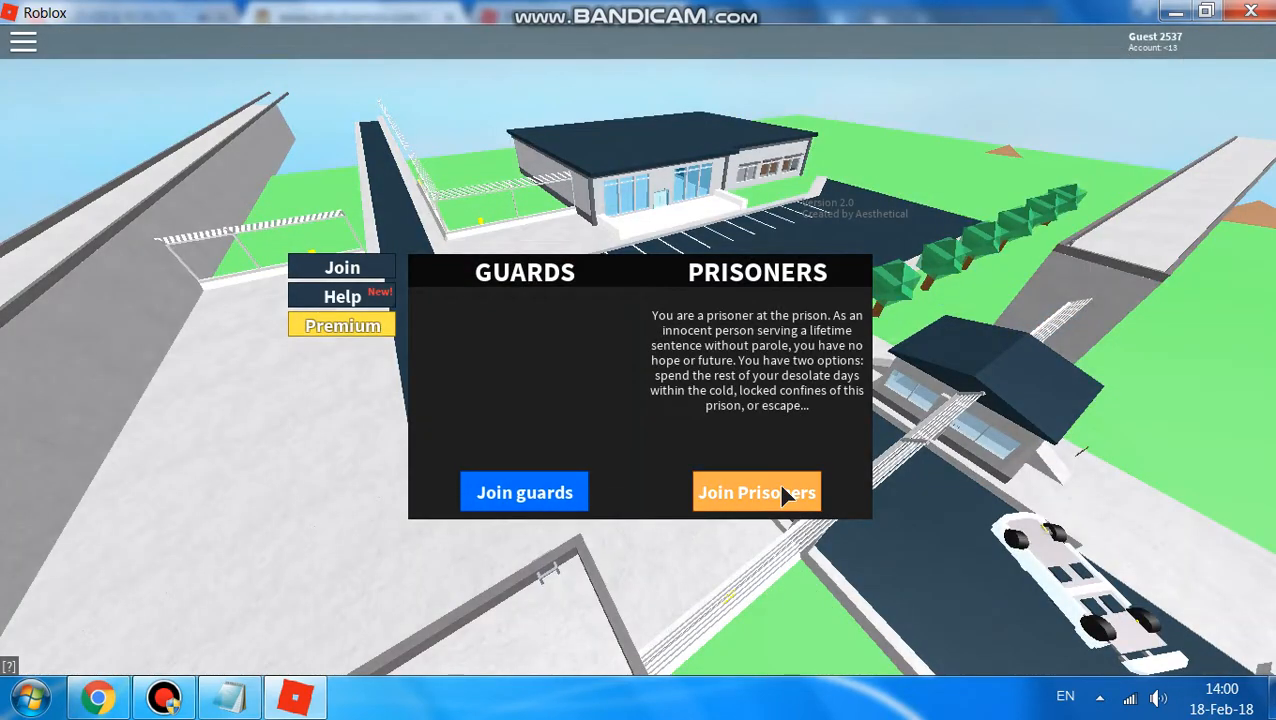
Join the Prisoners team in Prison Life and caption a note about the guest name.
left_click(757, 491)
type("S")
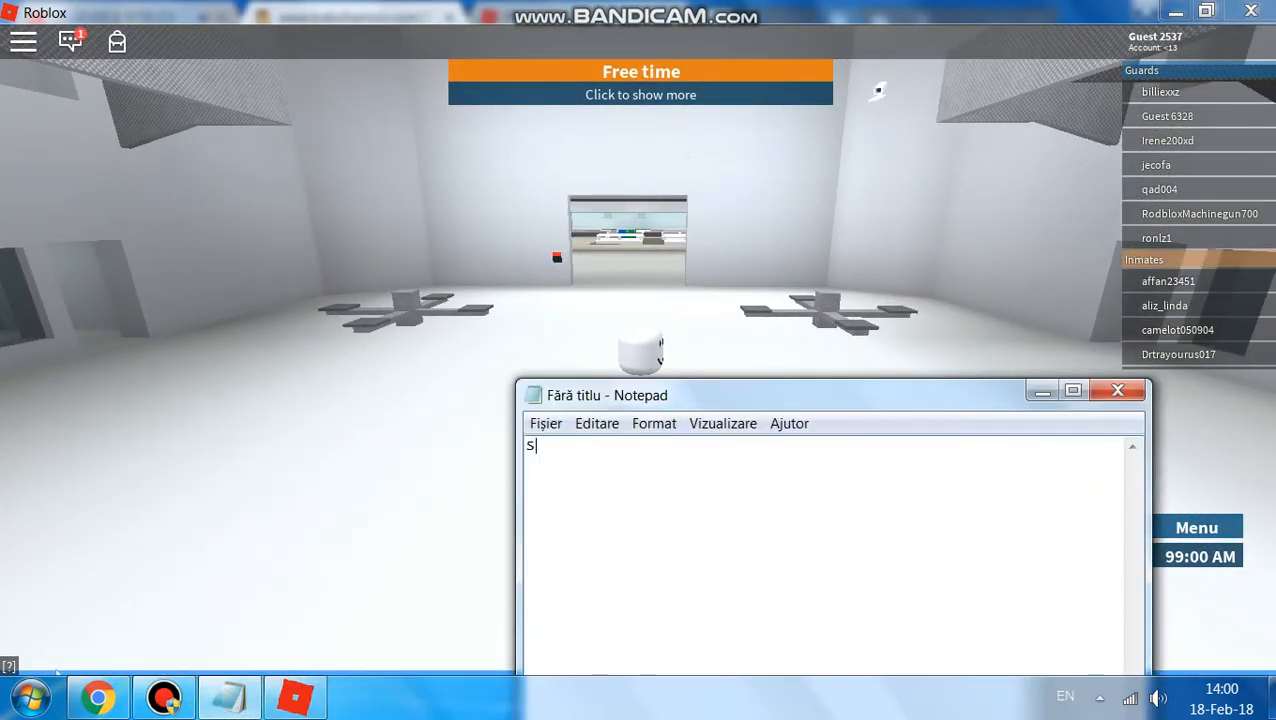
type("i dupa cum vedeti la")
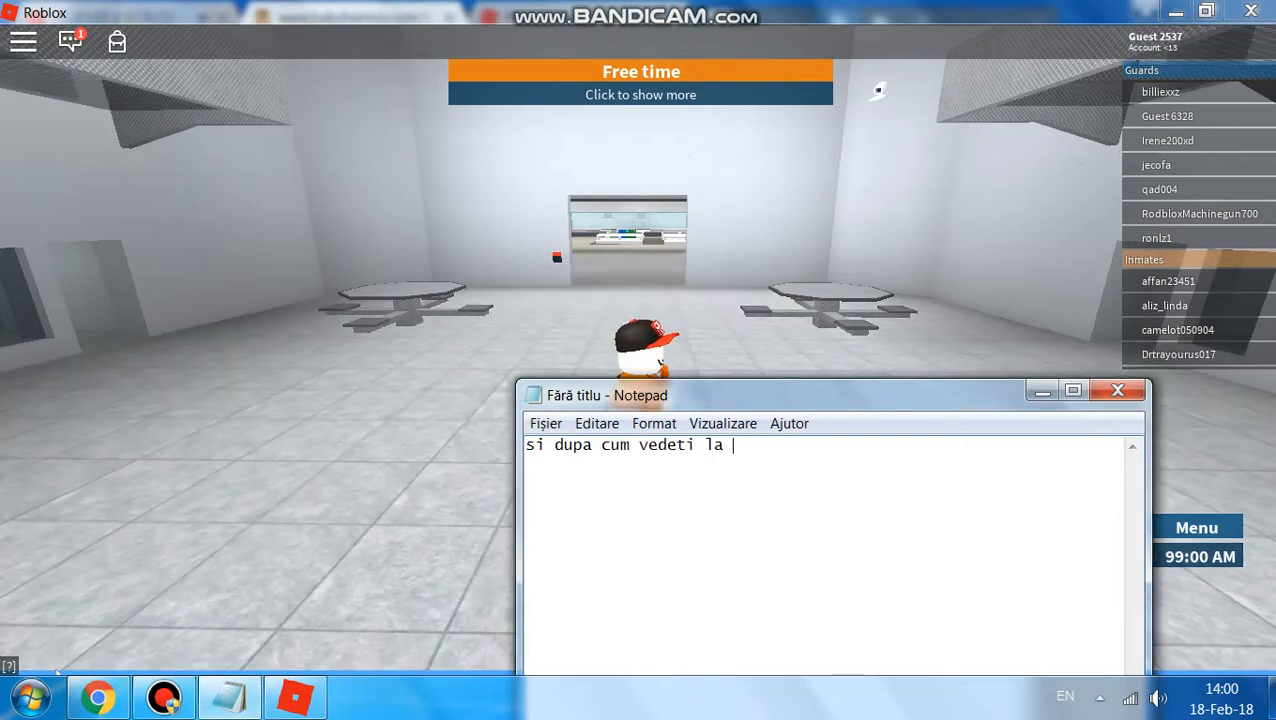
type("nume scrie g")
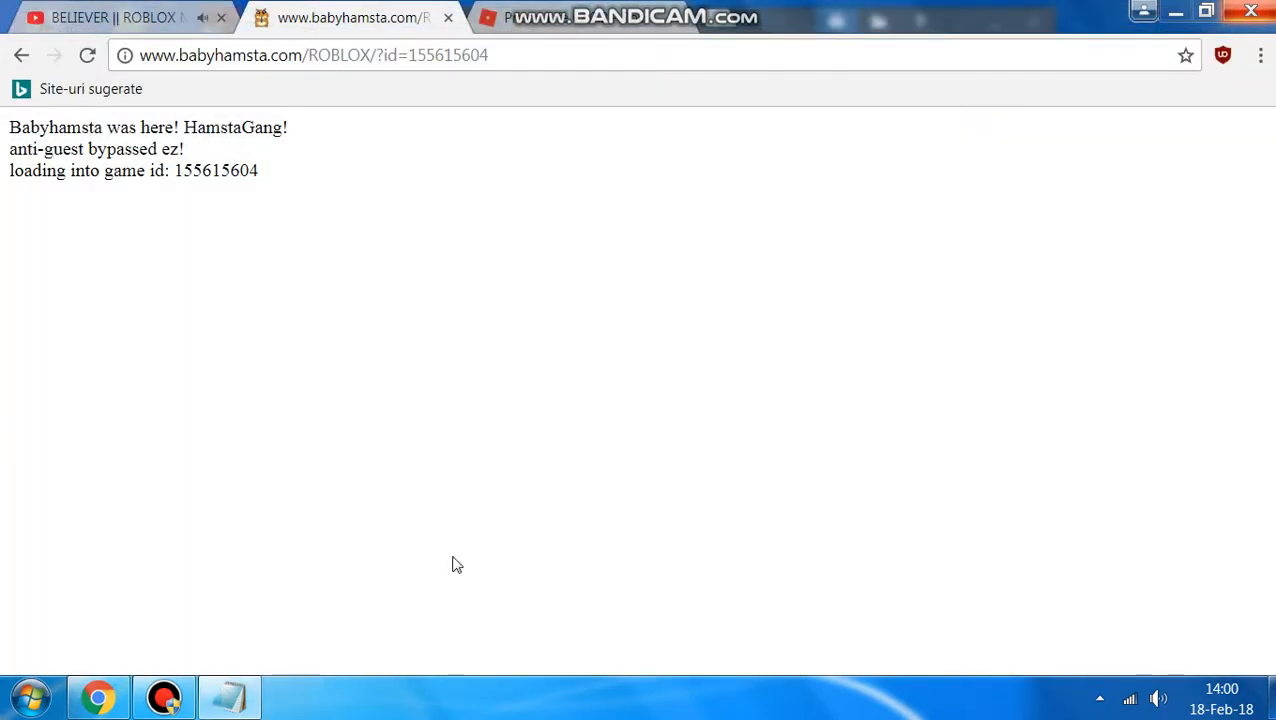
Reload the babyhamsta game-loading page and bring Notepad back up.
left_click(229, 696)
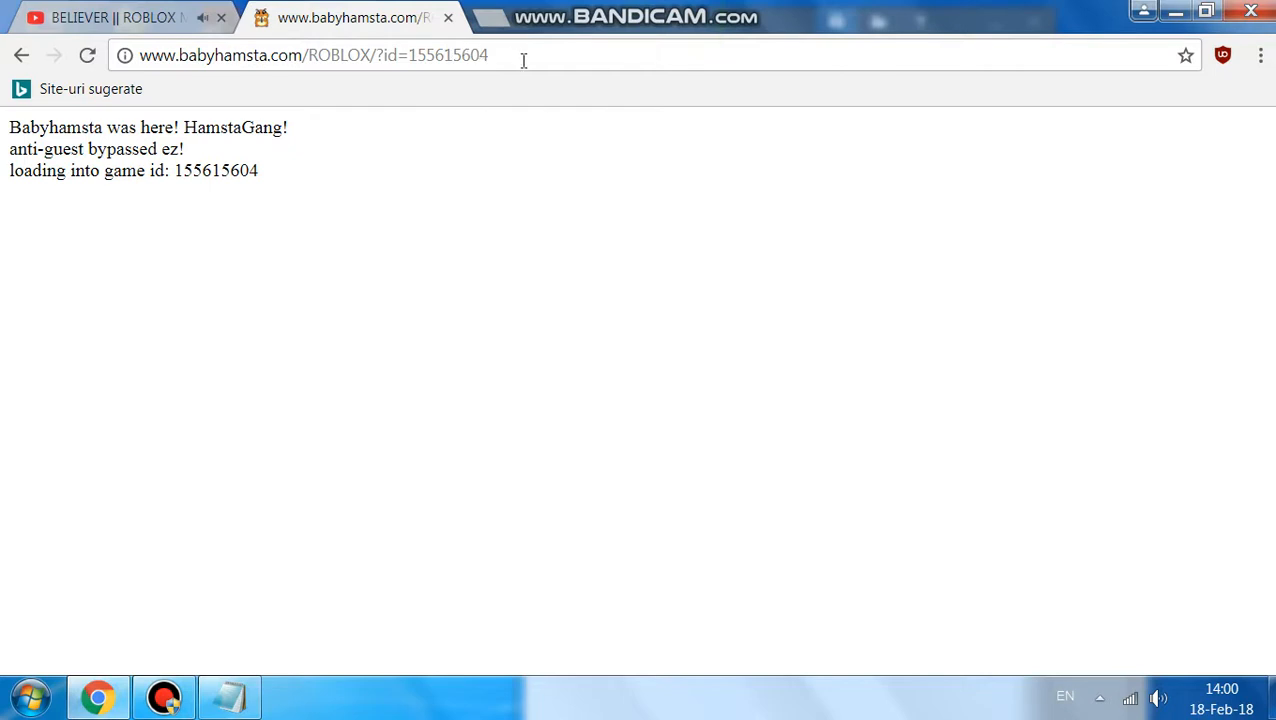
left_click(87, 55)
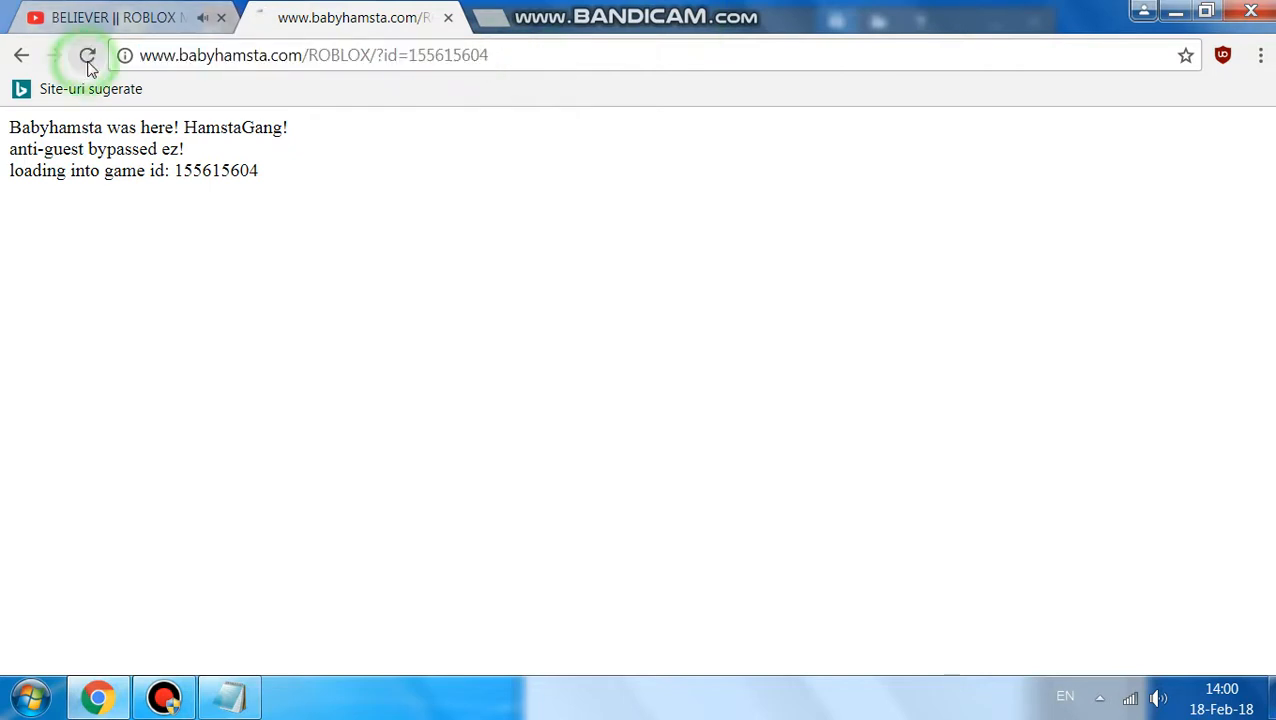
left_click(87, 55)
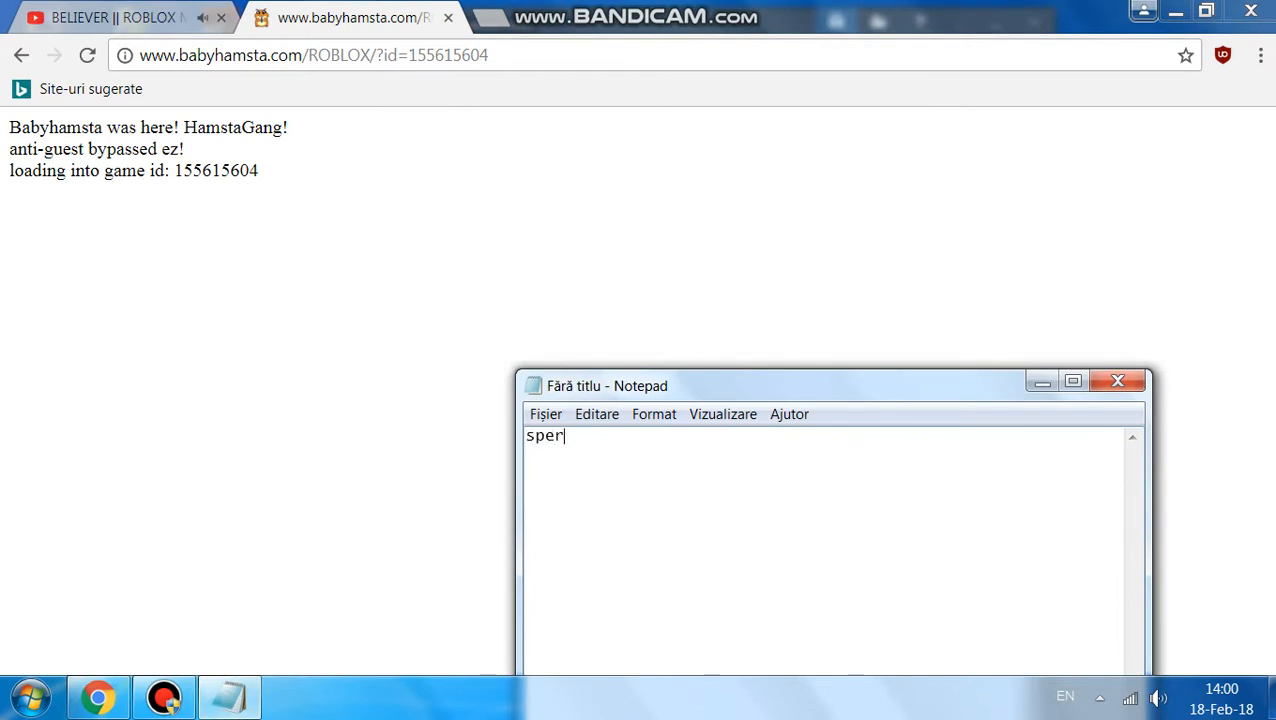
Type the sign-off: hope you liked it, I was Alexandru Nov, see you, bye.
type("c ca va p")
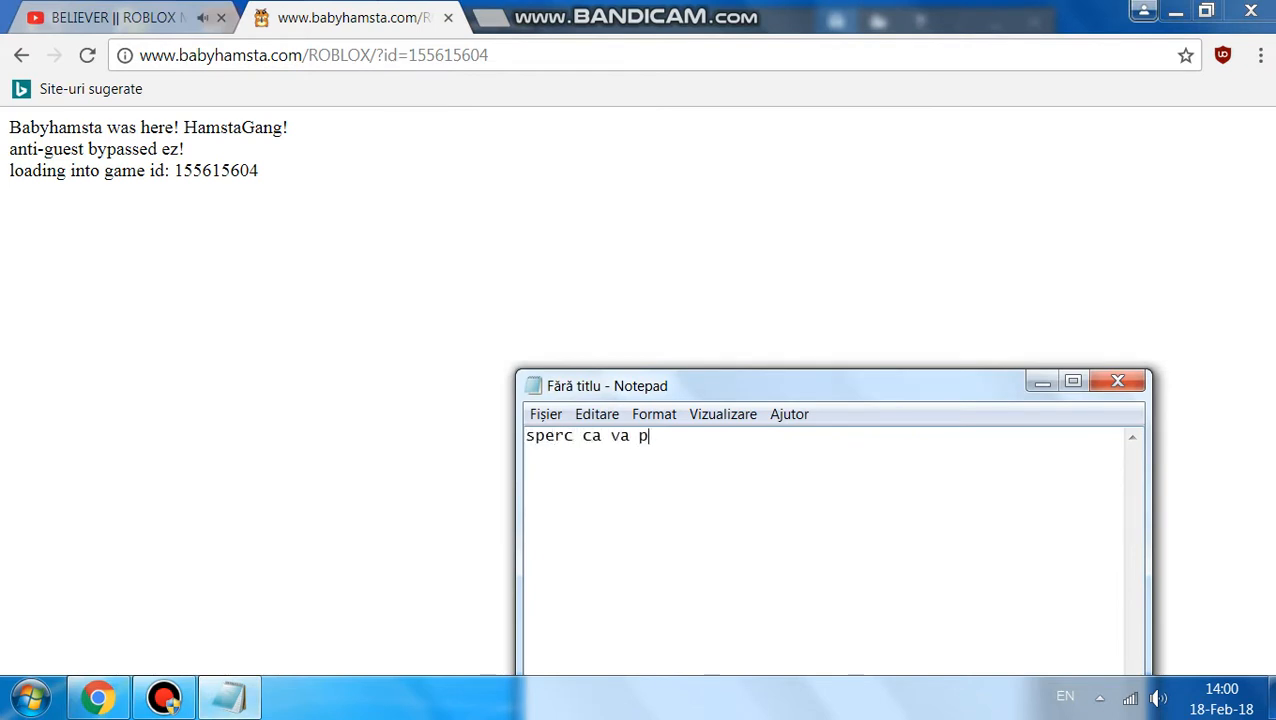
type("lacut e")
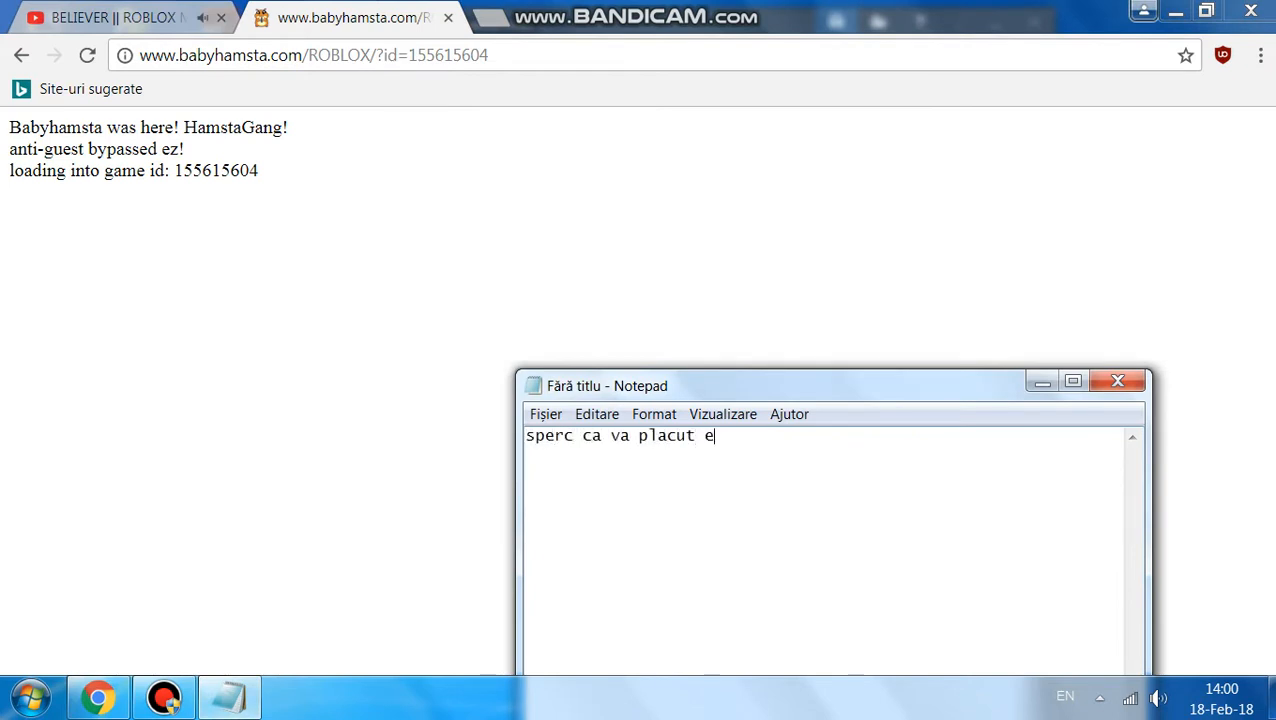
type("u am fost Al")
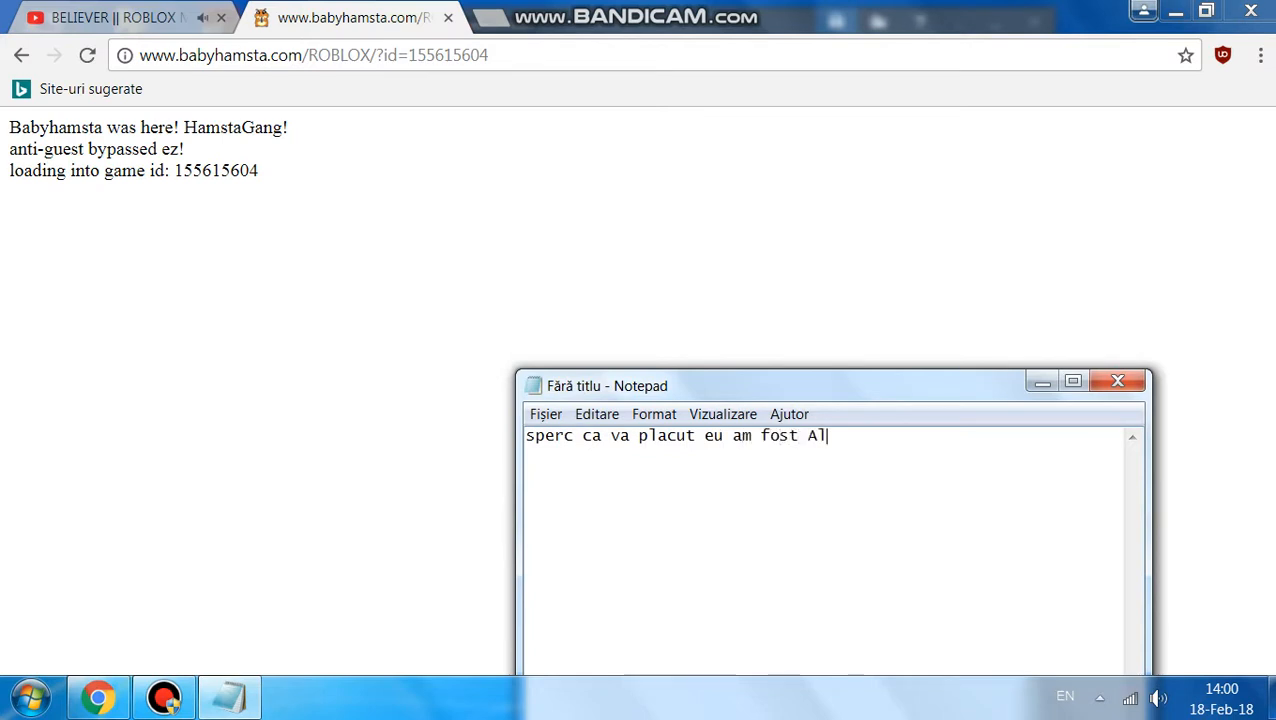
type("exandru Novac si ne")
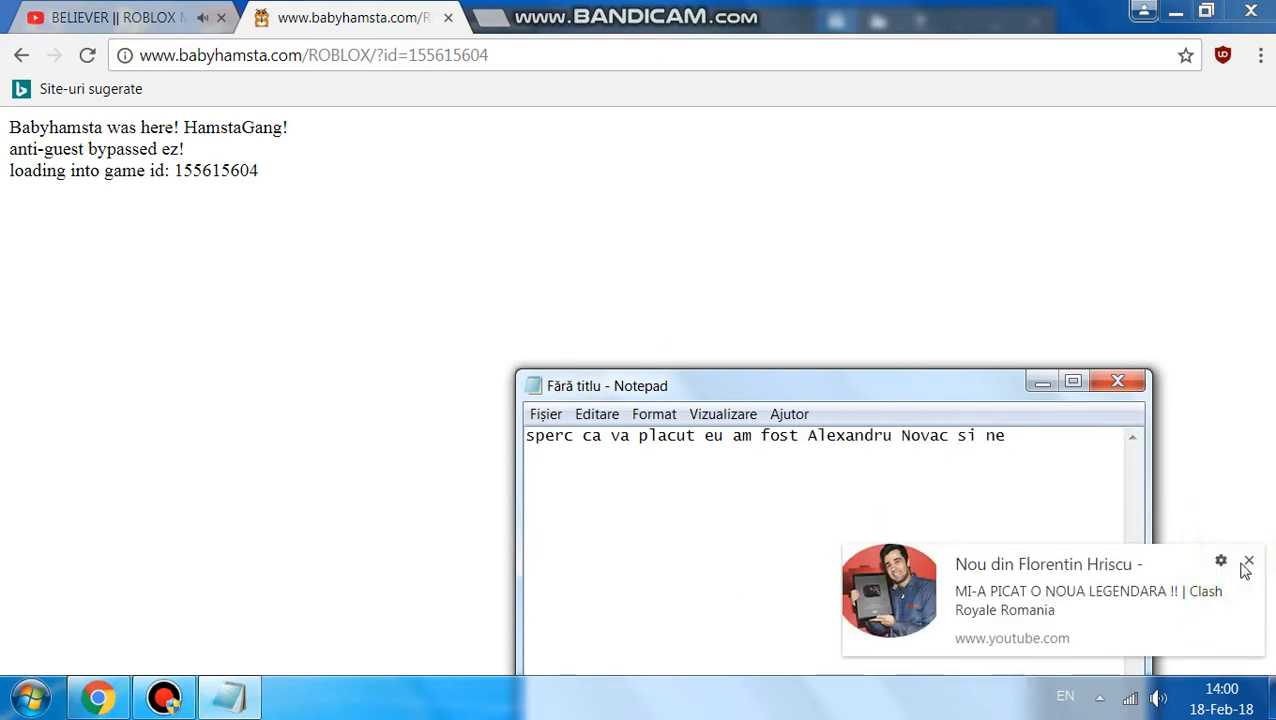
type("auzim")
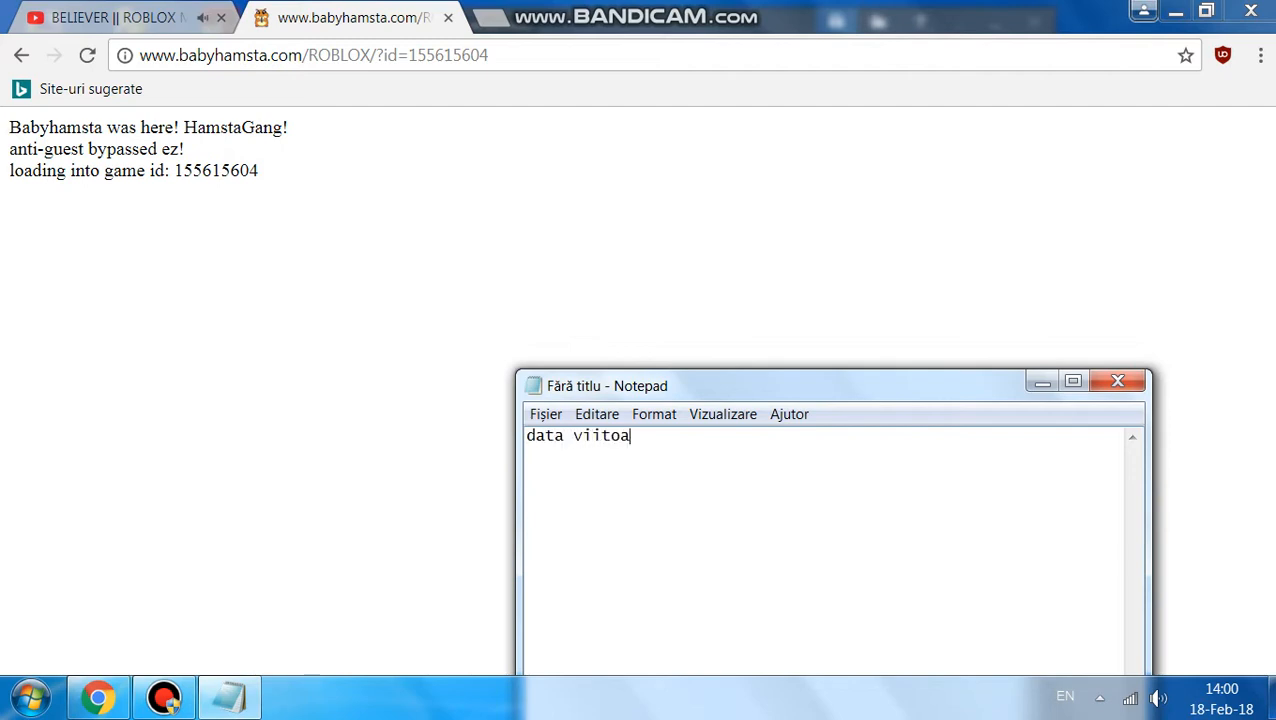
type("re pa pa")
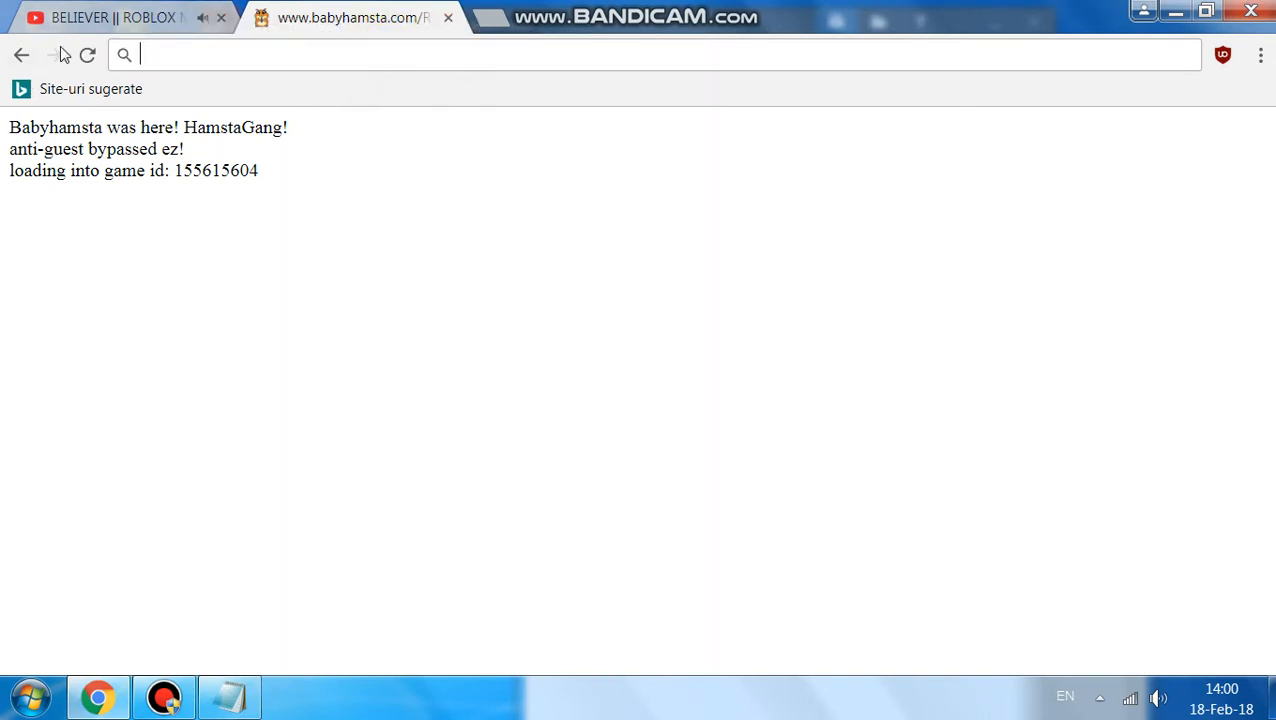
Dismiss the address bar menu and return to the YouTube Believer Roblox video tab.
right_click(310, 54)
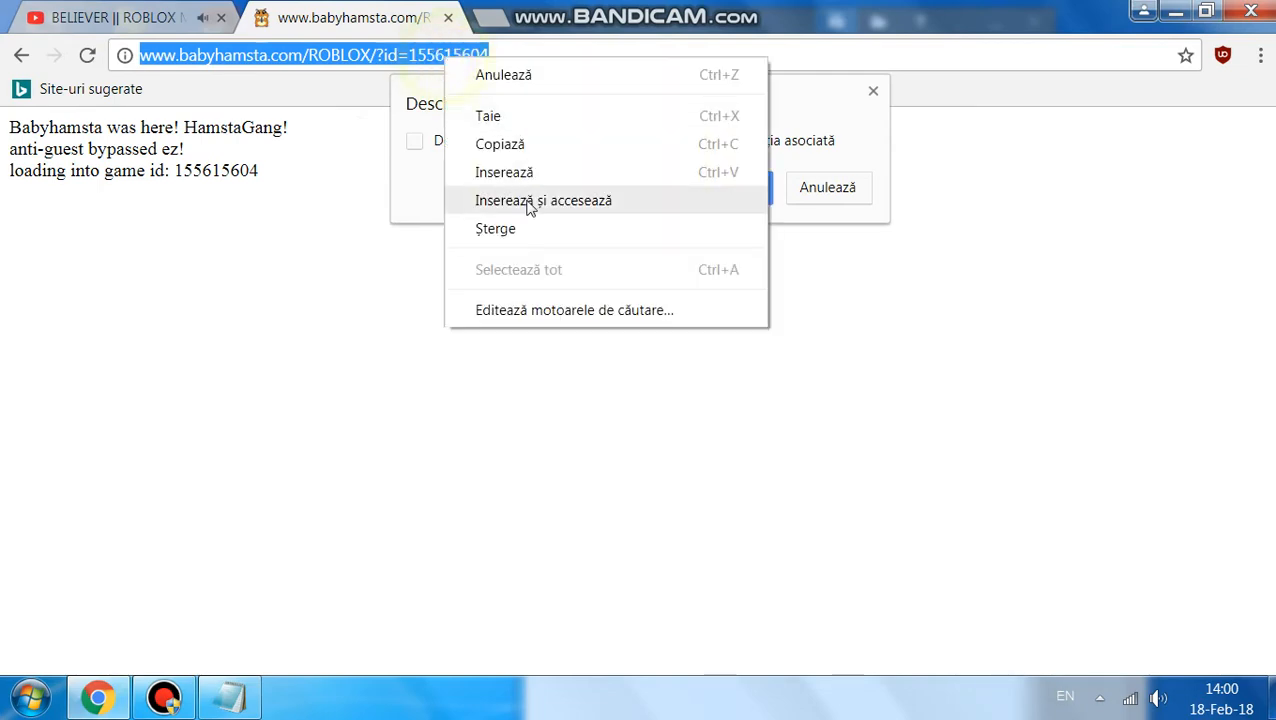
left_click(543, 200)
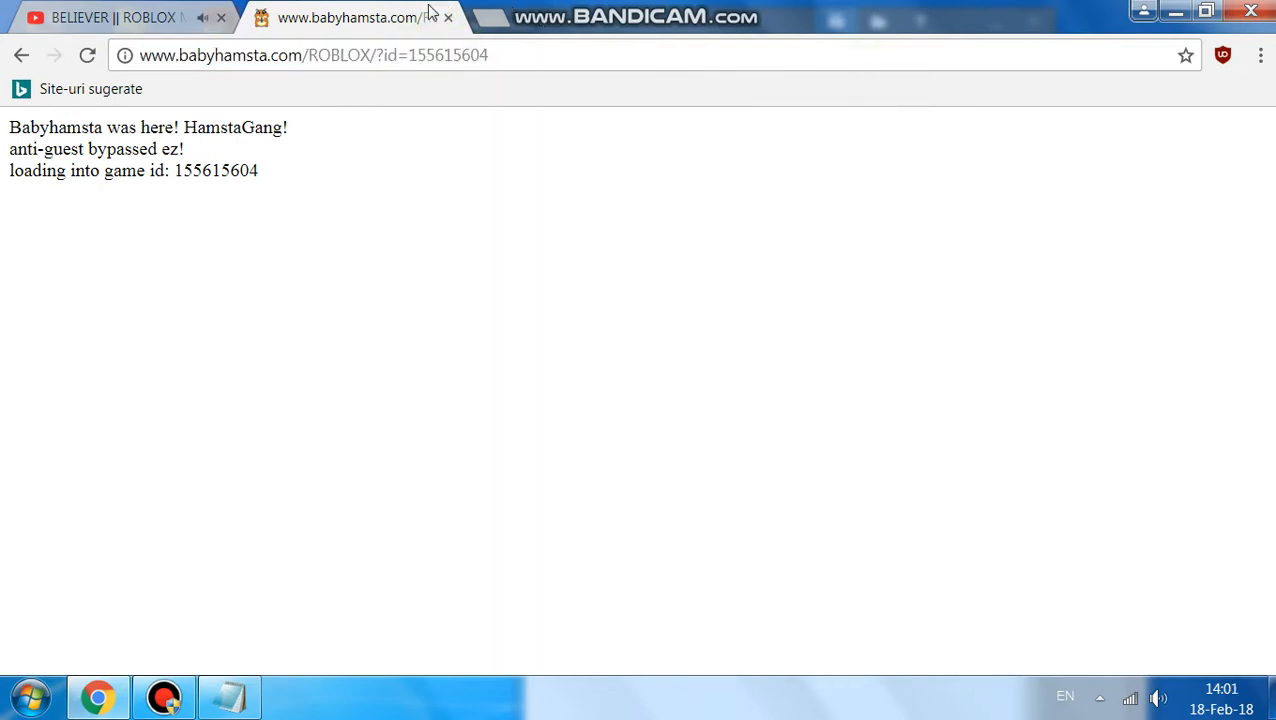
left_click(110, 17)
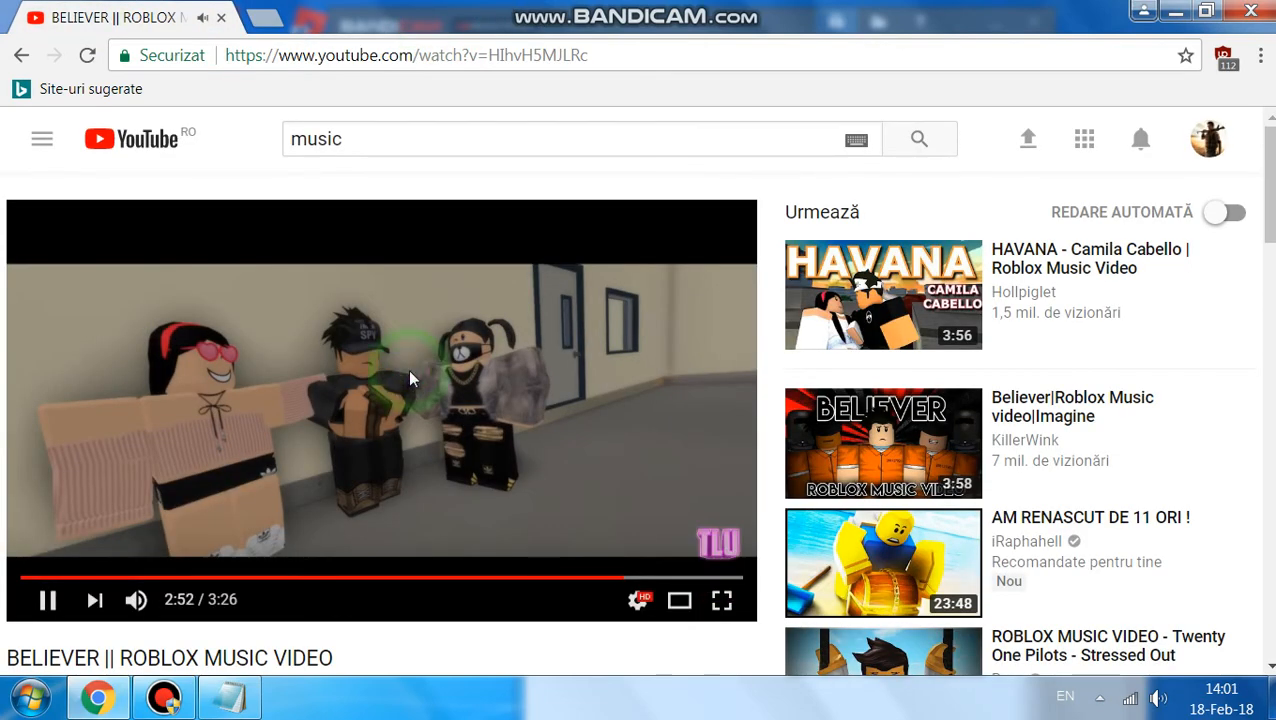